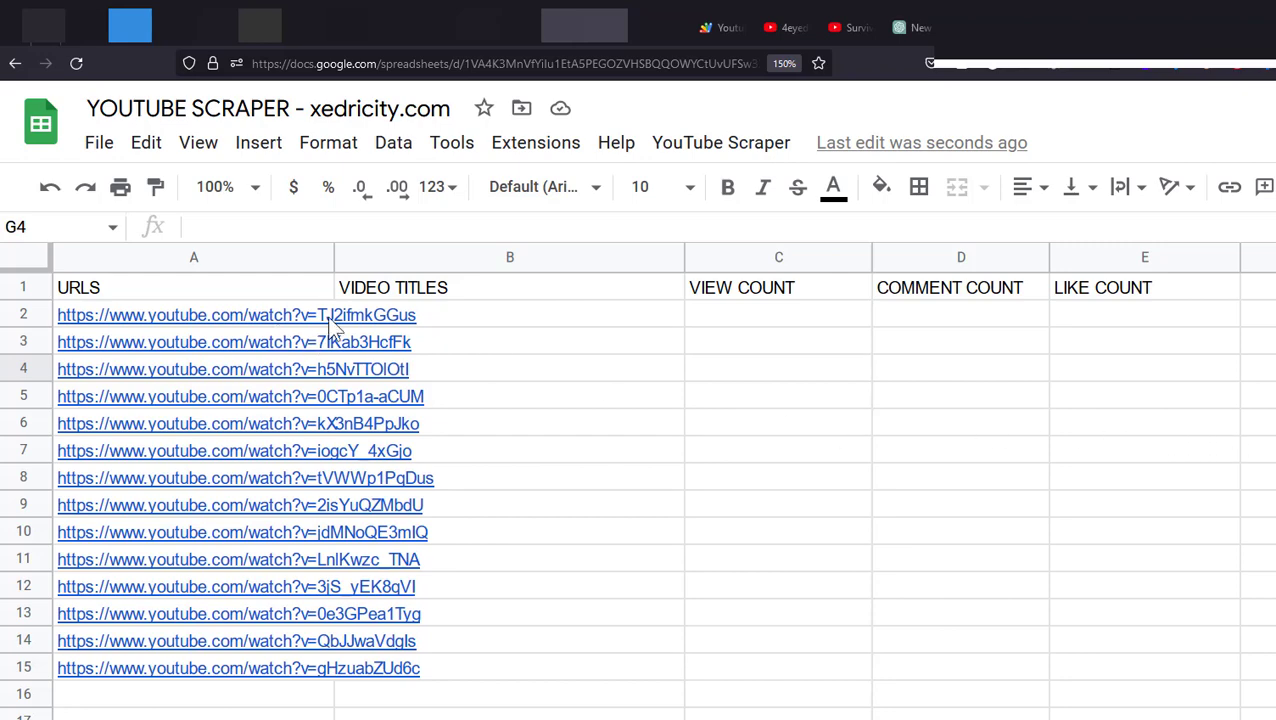
# Widen column A to fit the URLs and inspect the empty title and view count columns.
pyautogui.moveTo(194, 316); pyautogui.dragTo(194, 668)
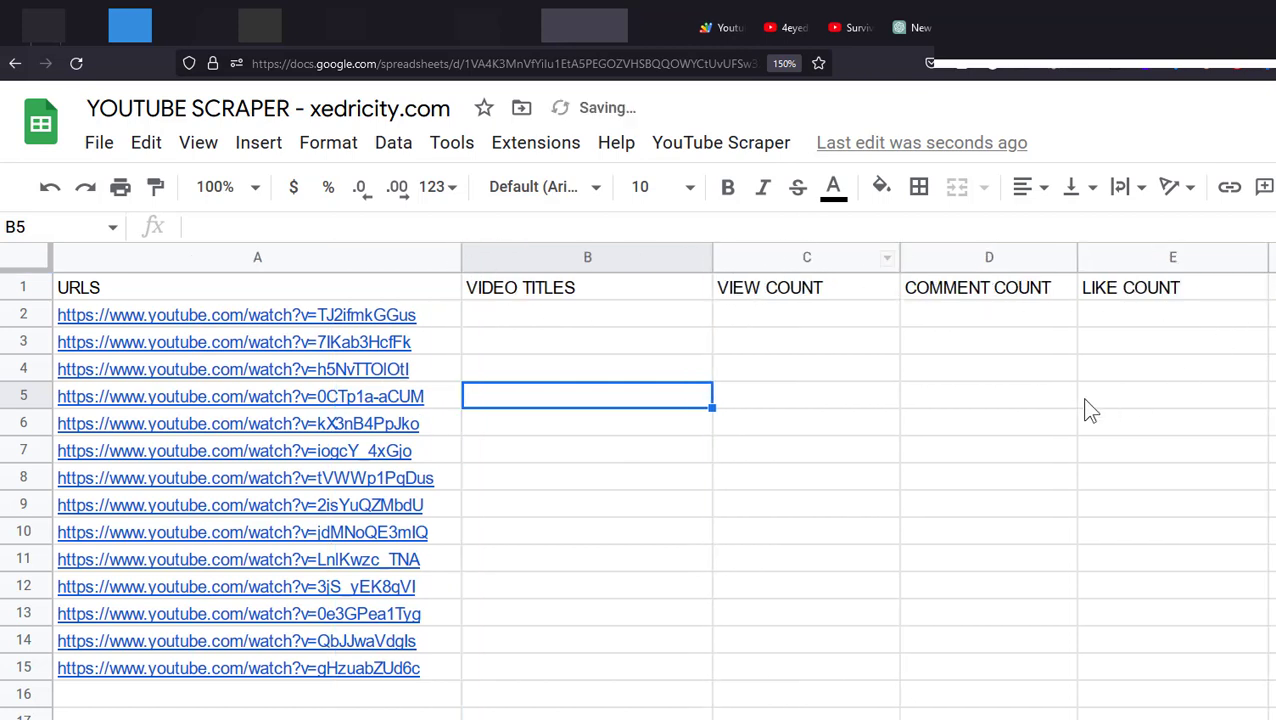
pyautogui.click(806, 288)
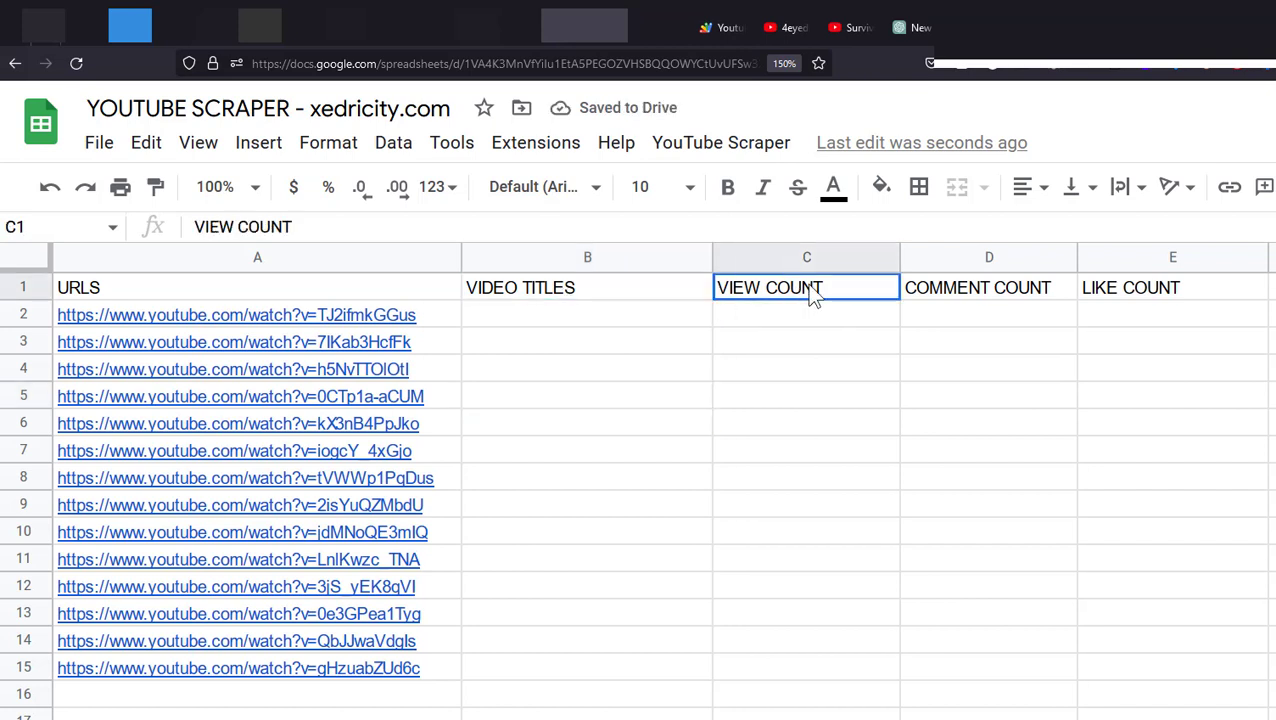
pyautogui.click(588, 368)
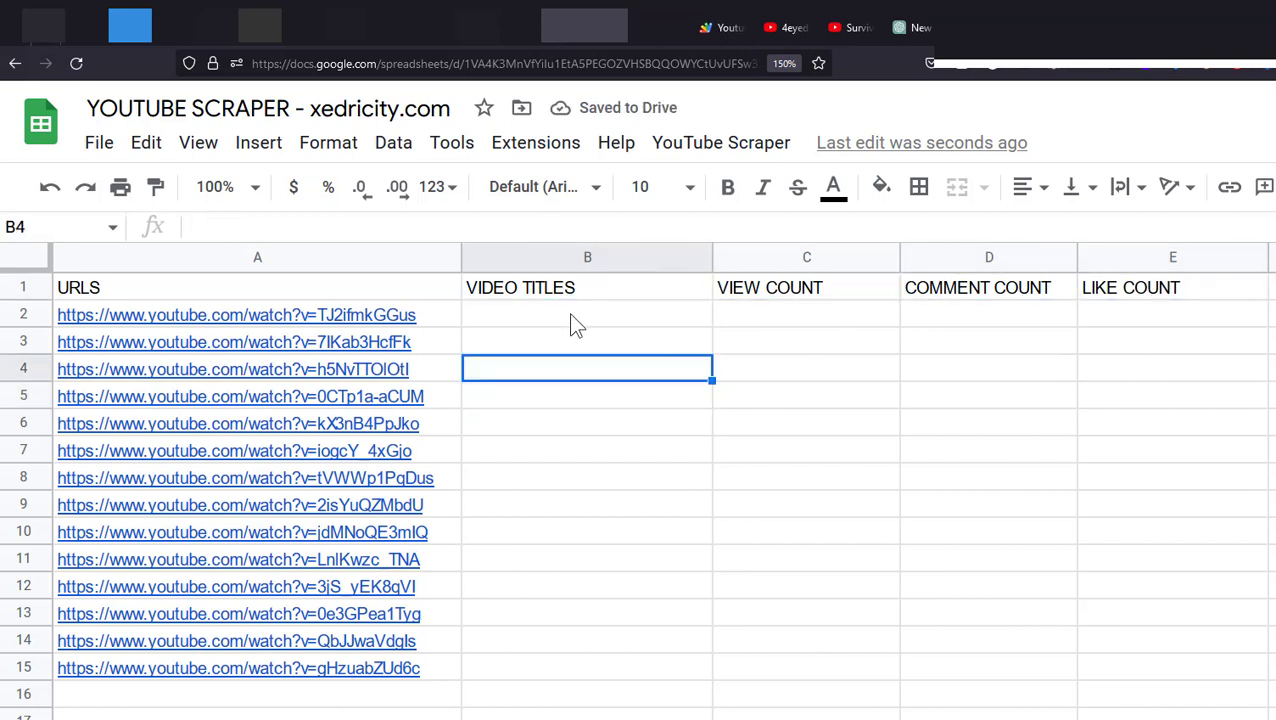
pyautogui.click(588, 314)
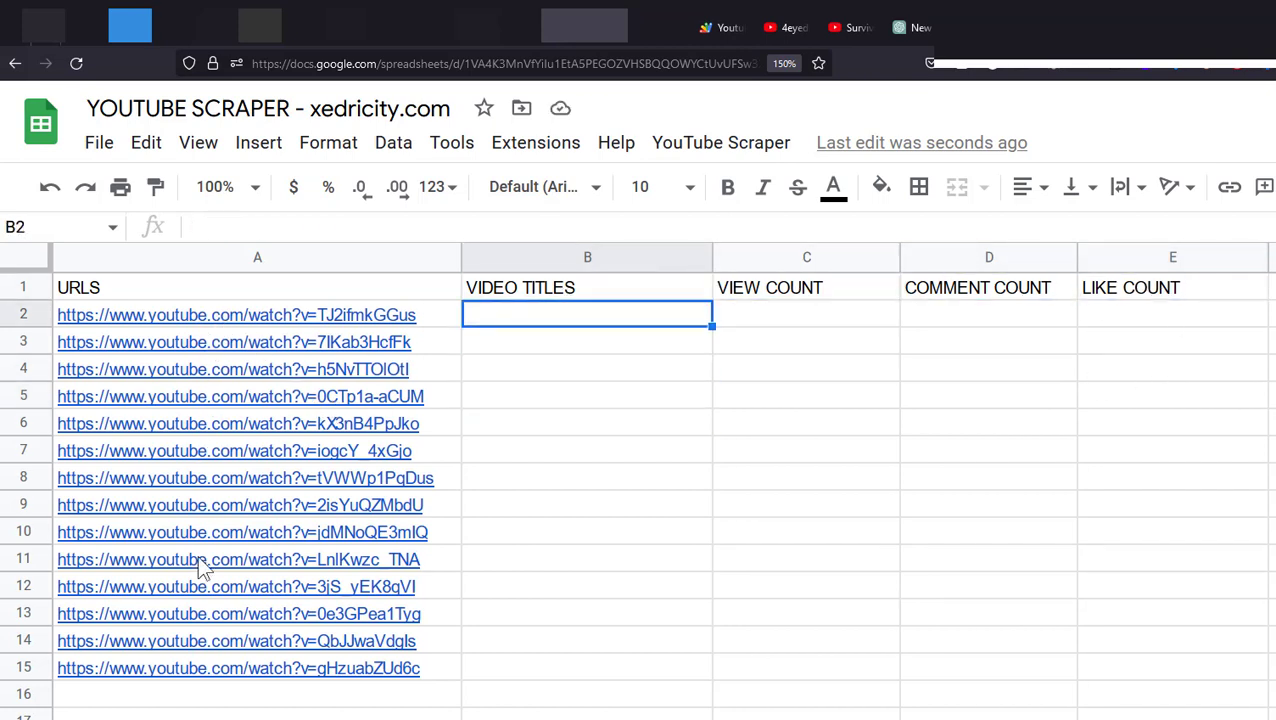
# Run YouTube Scraper > Get YouTube Info to fill titles, views, comments and likes.
pyautogui.click(720, 142)
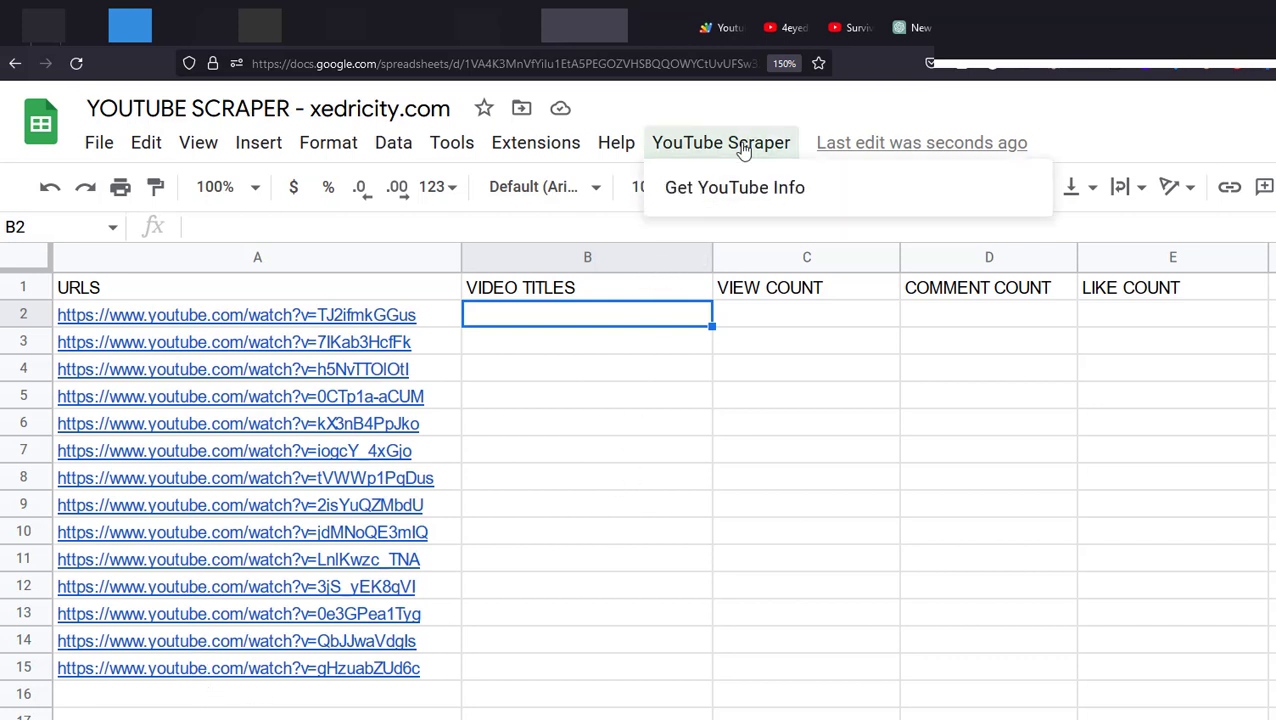
pyautogui.click(734, 188)
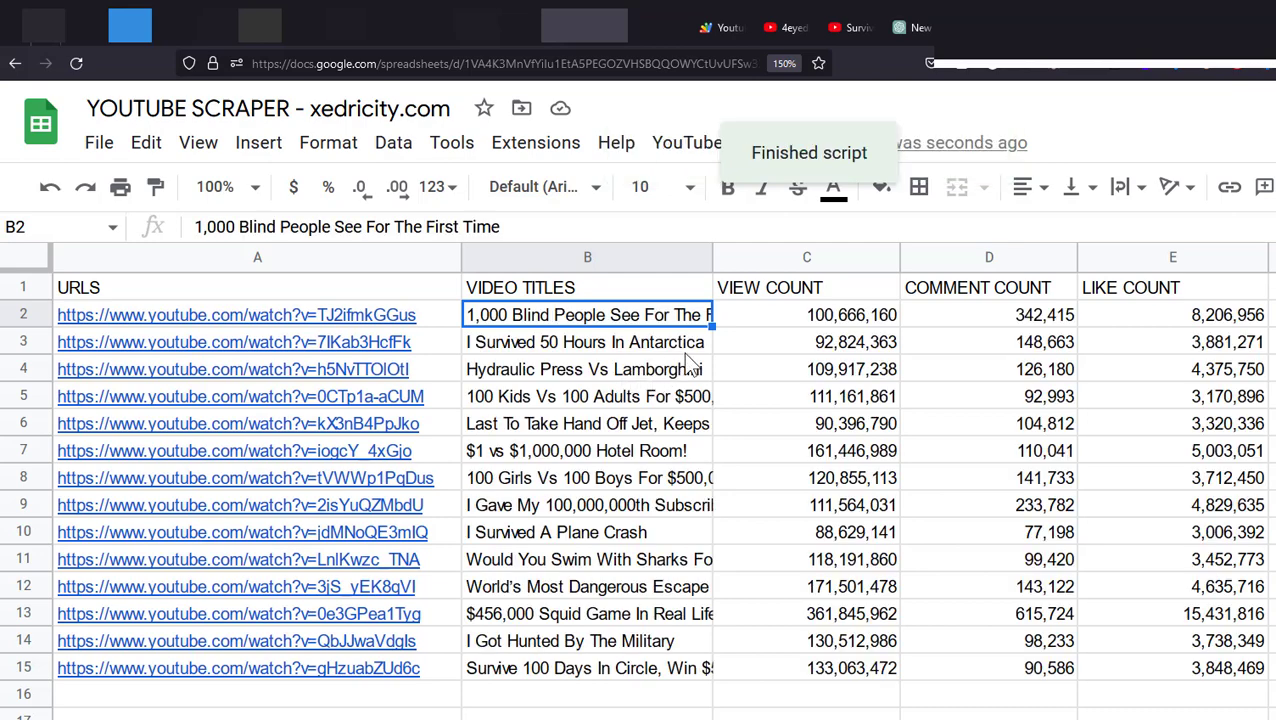
pyautogui.click(806, 314)
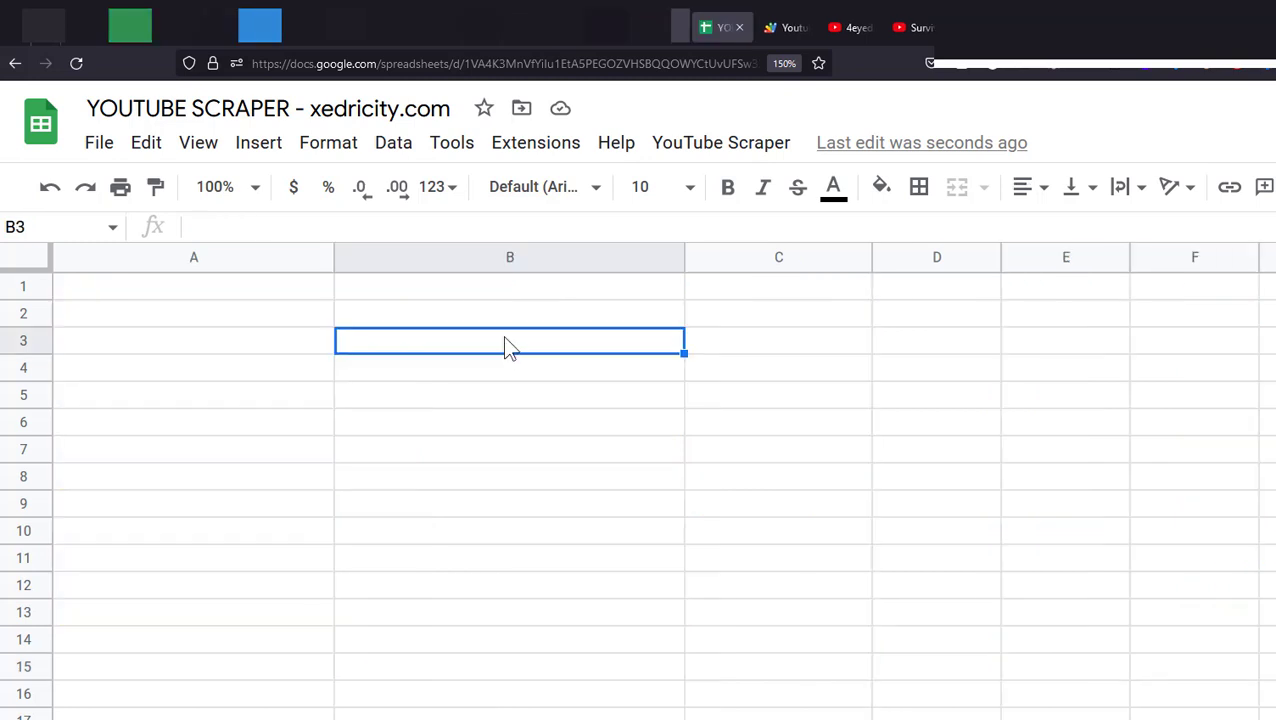
# Browse the File menu, then launch the spreadsheet's Apps Script project via Extensions.
pyautogui.click(510, 288)
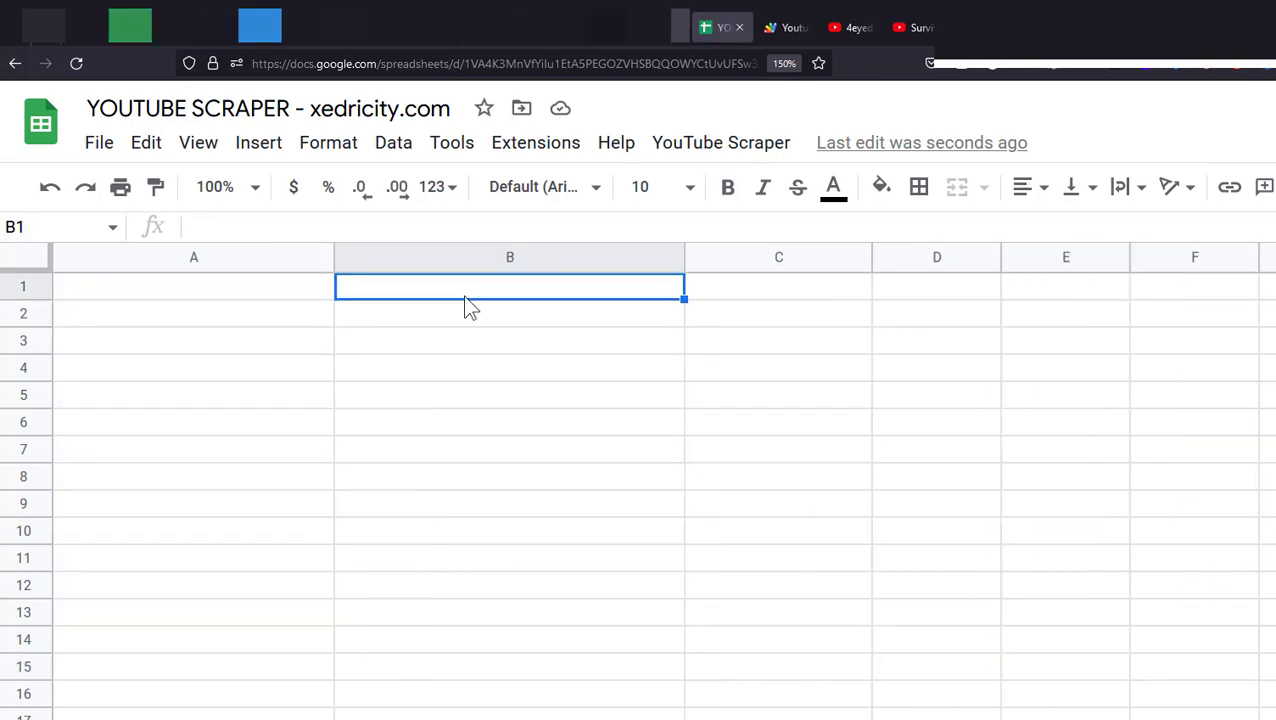
pyautogui.click(778, 368)
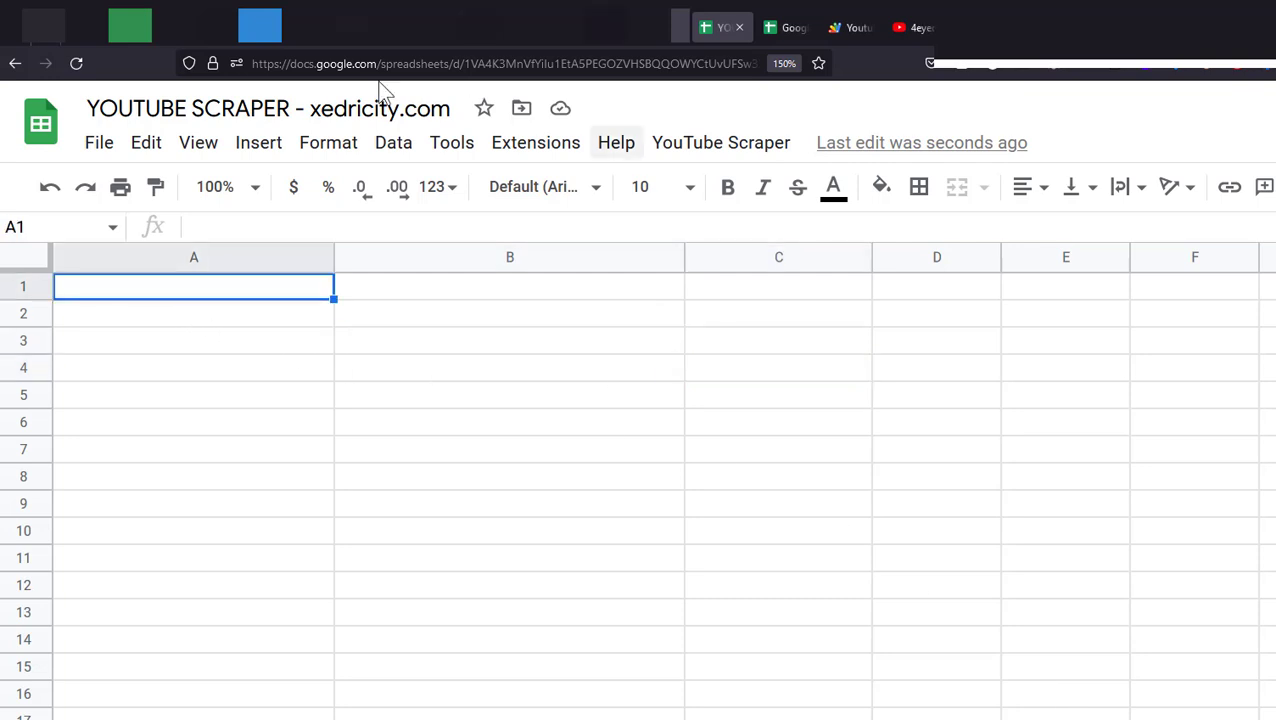
pyautogui.click(100, 142)
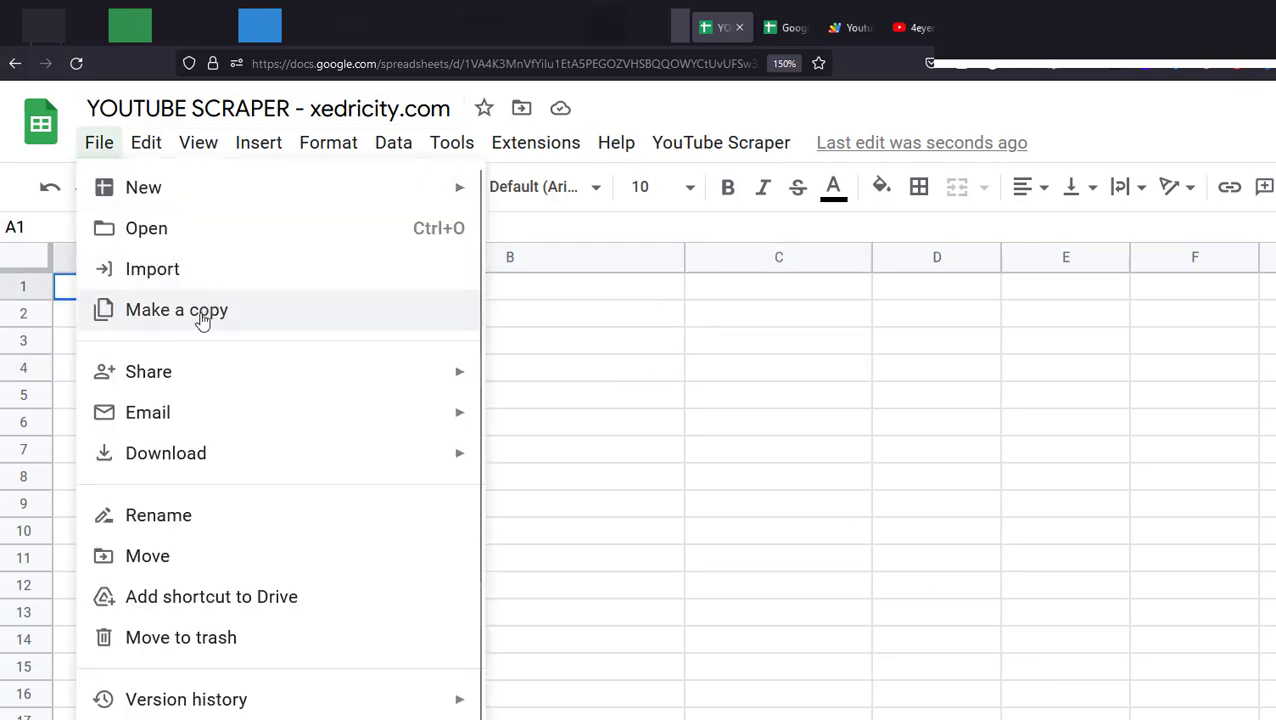
pyautogui.moveTo(614, 324)
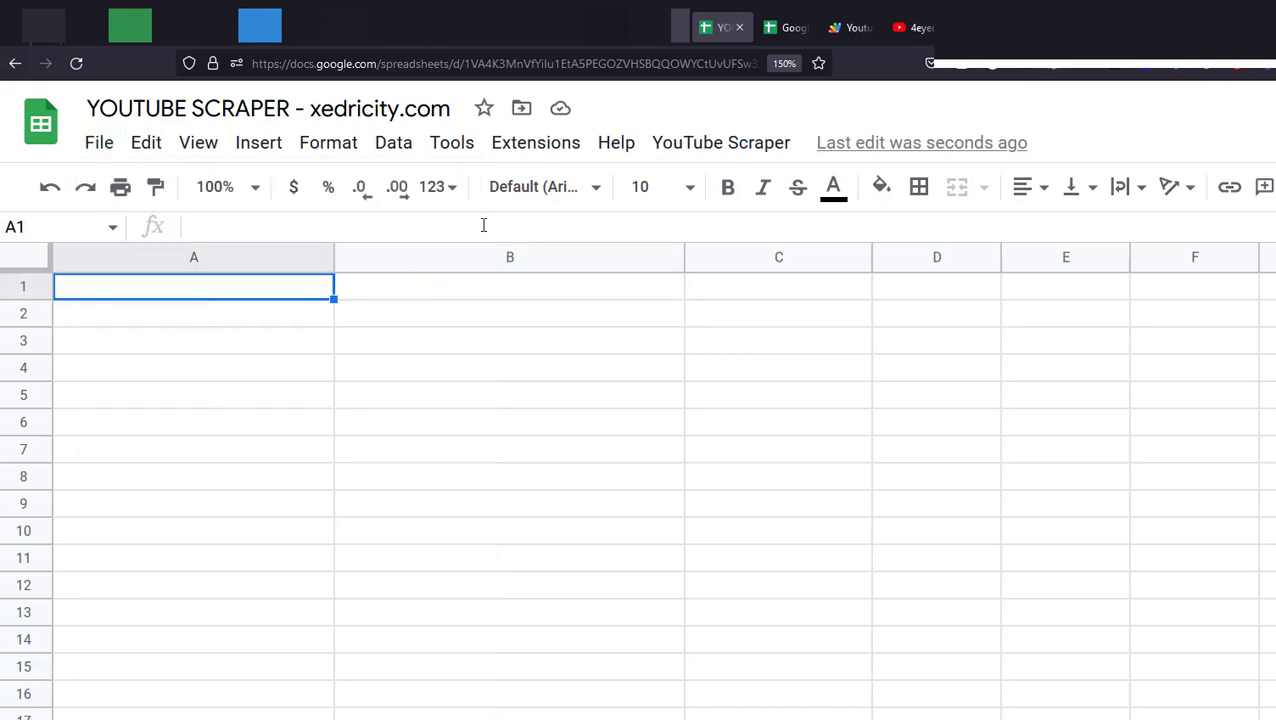
pyautogui.click(536, 142)
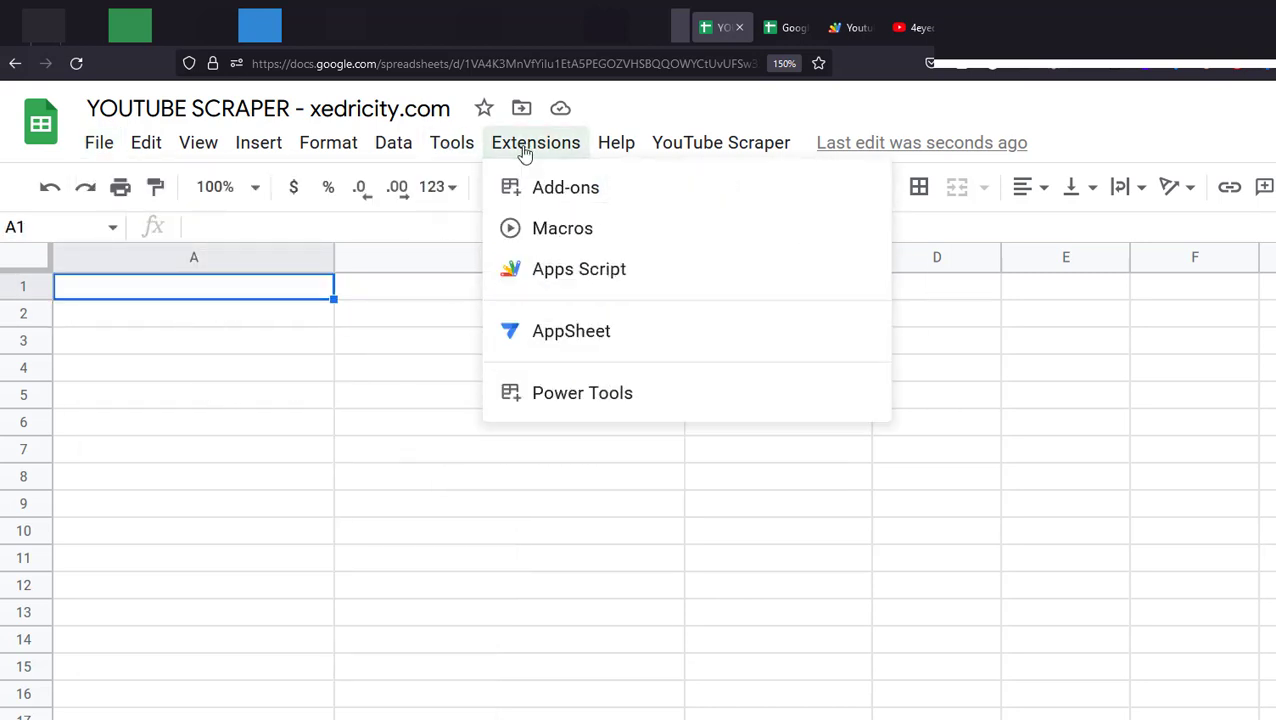
pyautogui.click(578, 268)
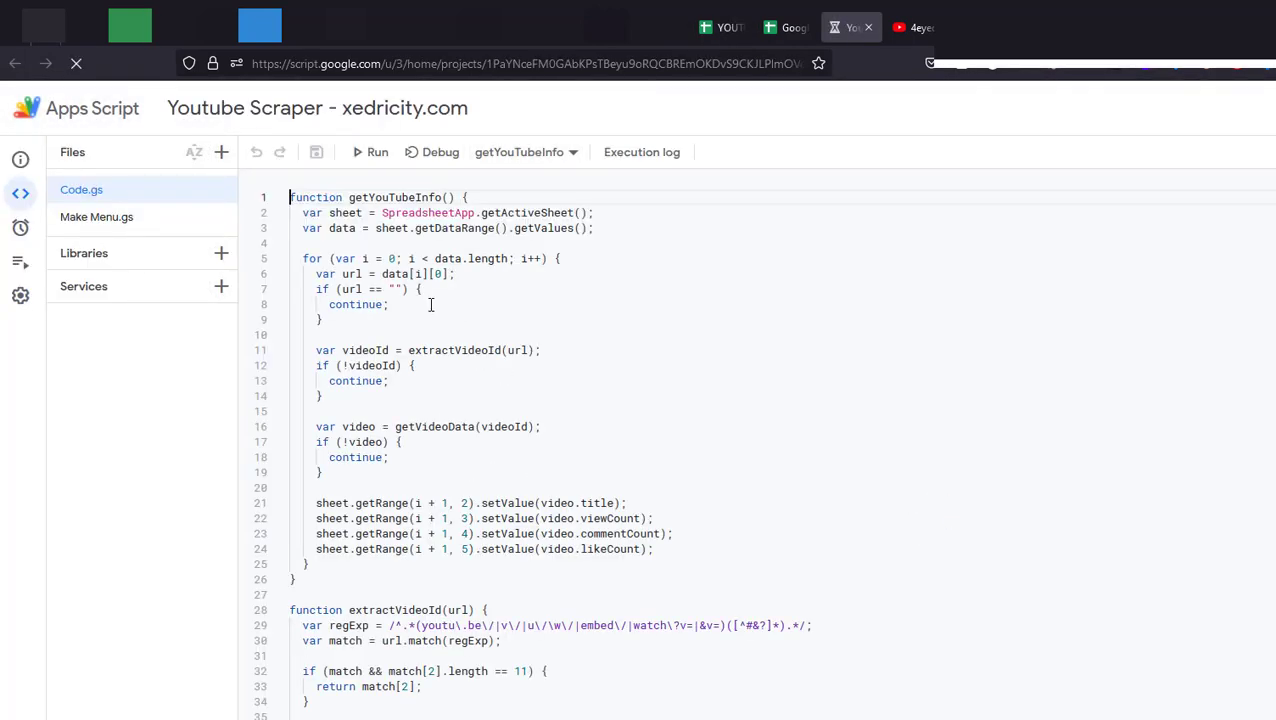
pyautogui.scroll(-3)
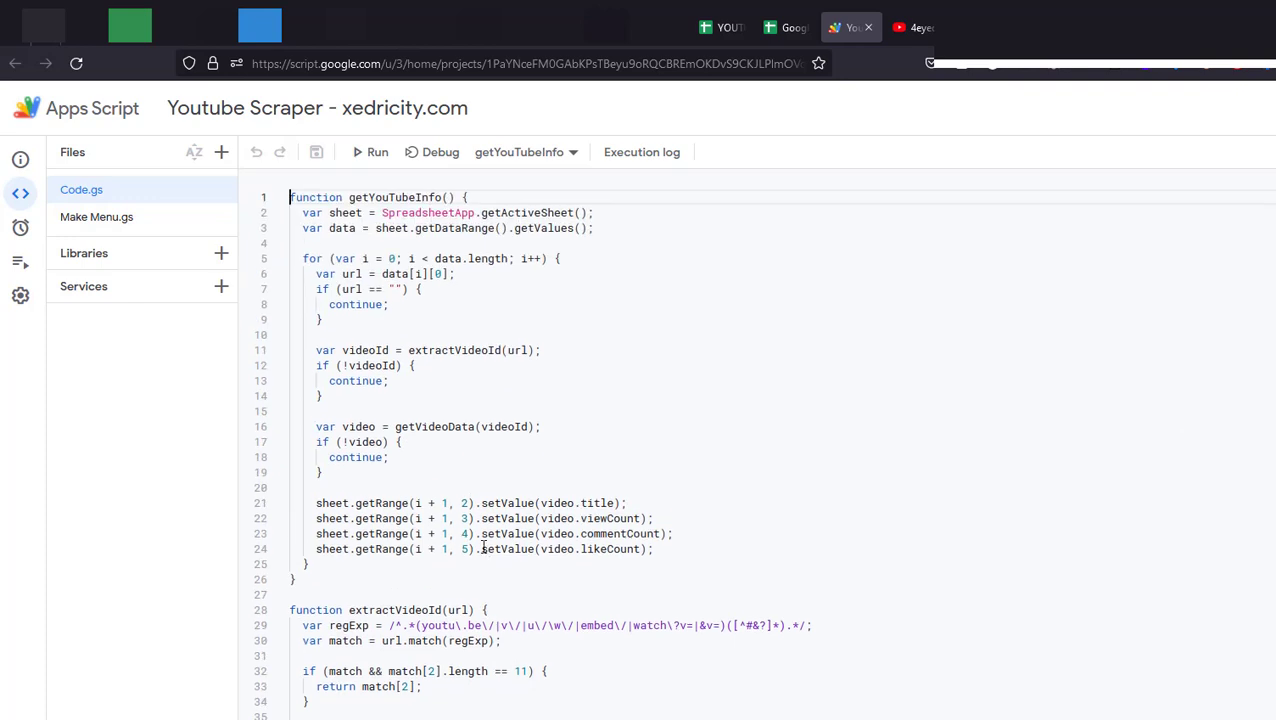
pyautogui.moveTo(824, 362)
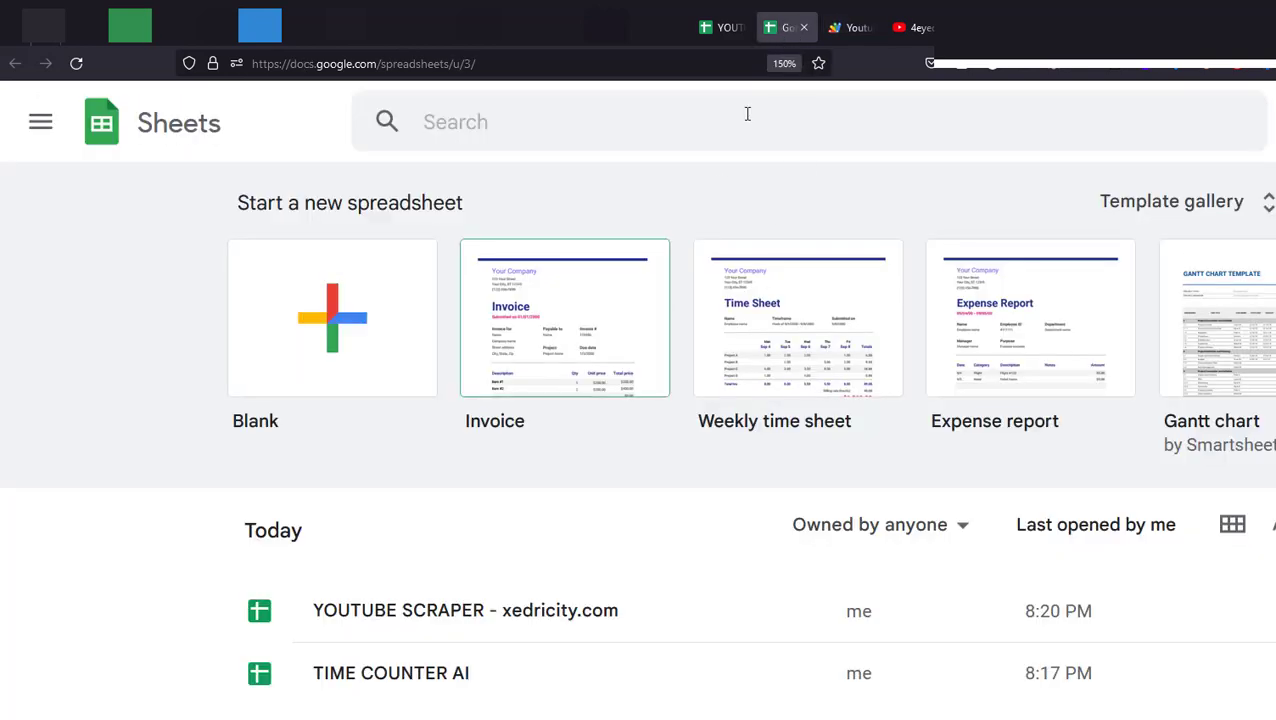
# Enter the URLS and VIDEO TITLE headings in the scraper spreadsheet's first row.
pyautogui.click(466, 612)
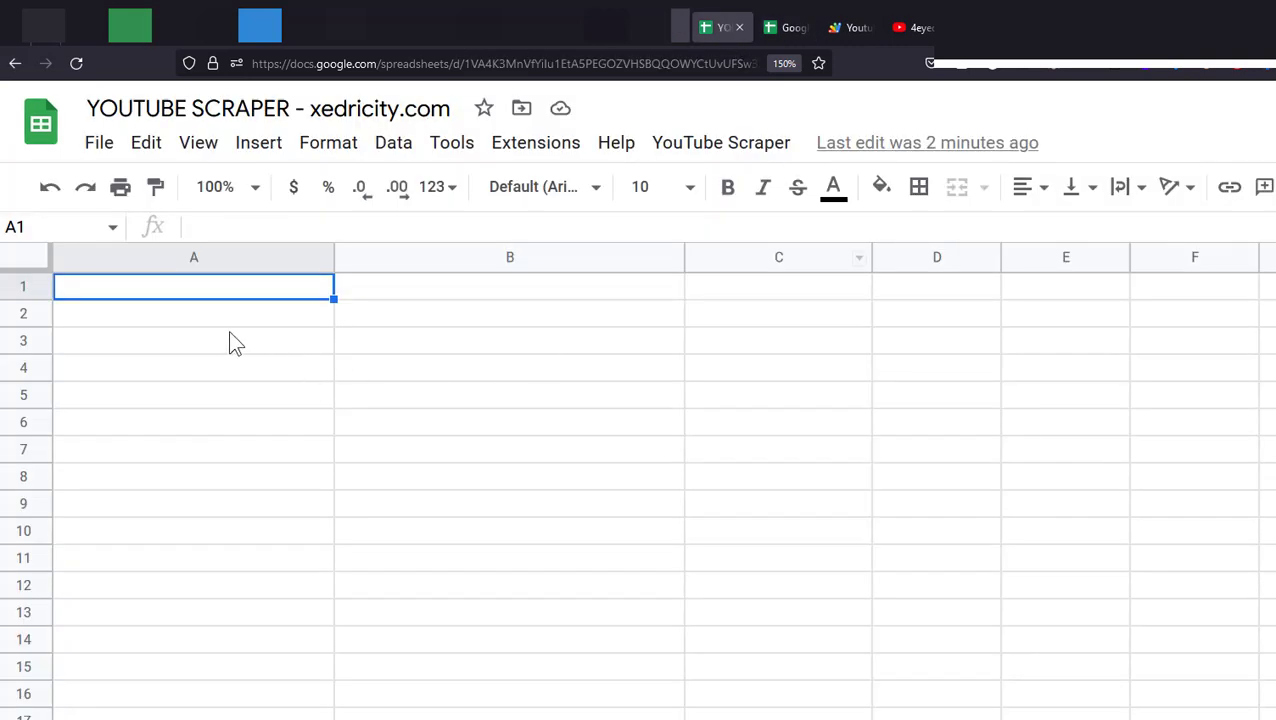
pyautogui.write('URLS')
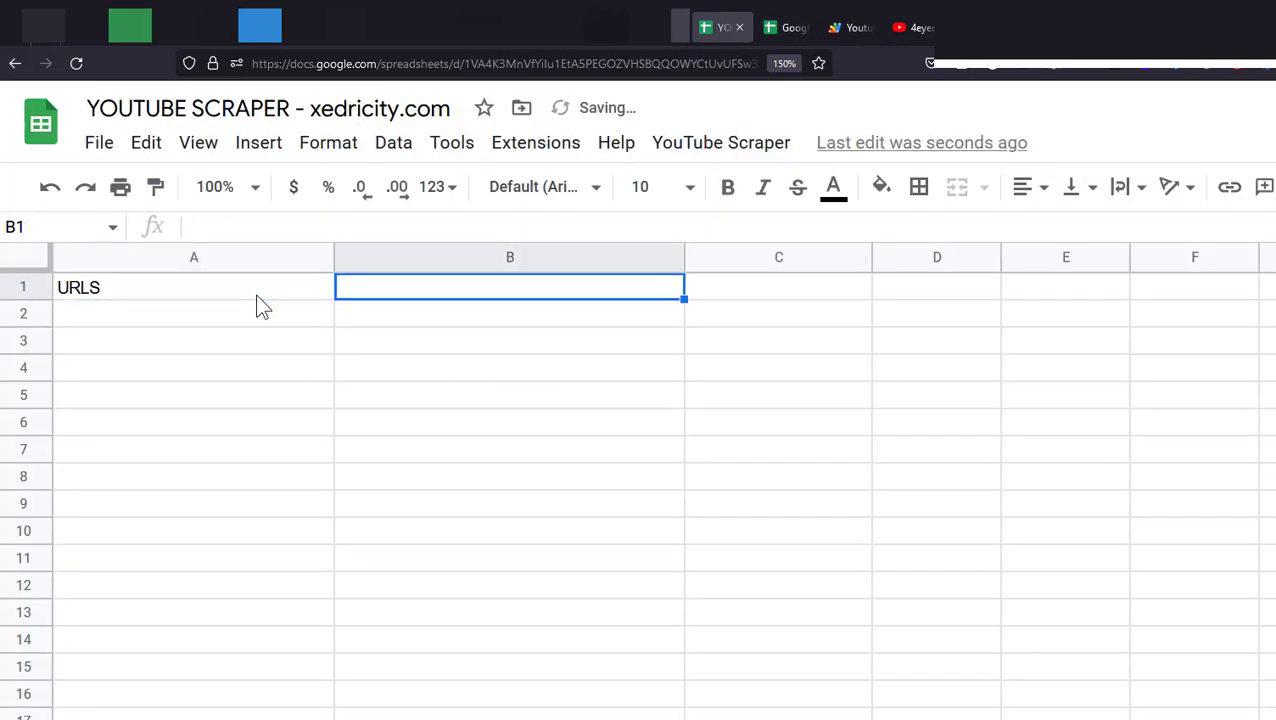
pyautogui.write('VIDEO TITLE')
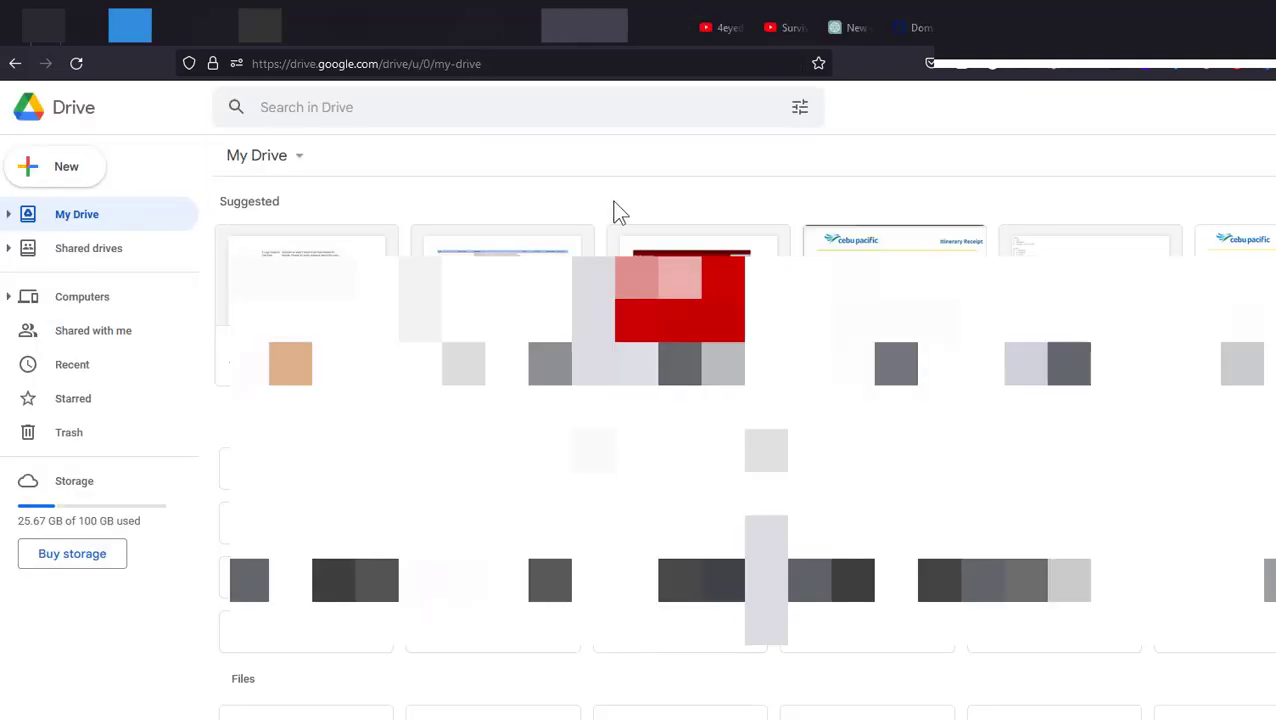
# Create a new blank Google Sheets spreadsheet from Drive's New menu.
pyautogui.click(56, 166)
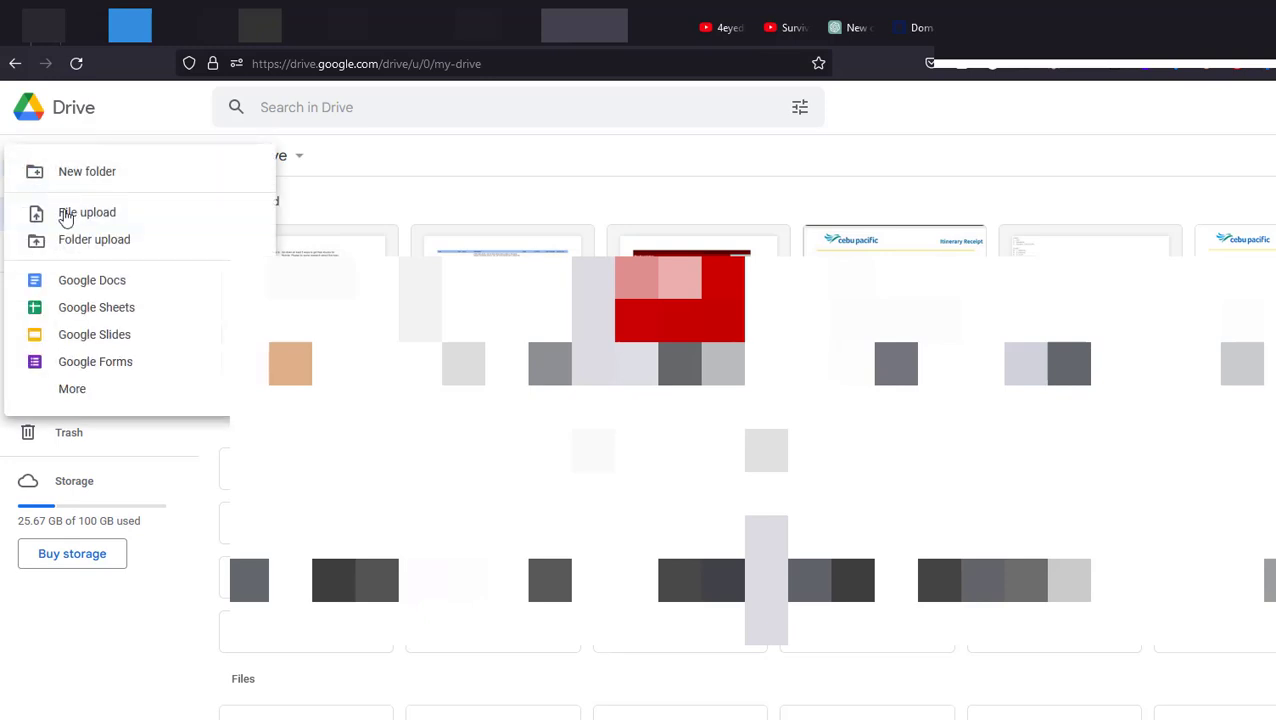
pyautogui.click(96, 308)
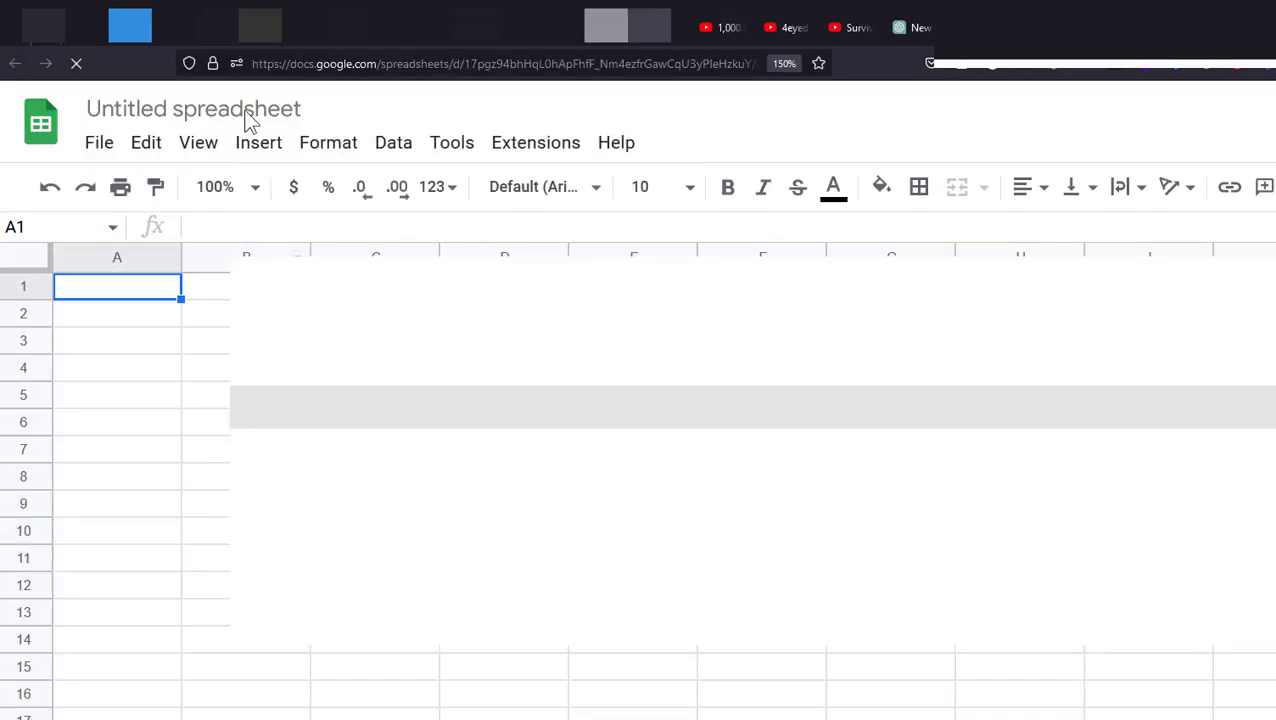
# Rename the untitled spreadsheet to 'Youtube Scraper - xedricity.com'.
pyautogui.click(194, 110)
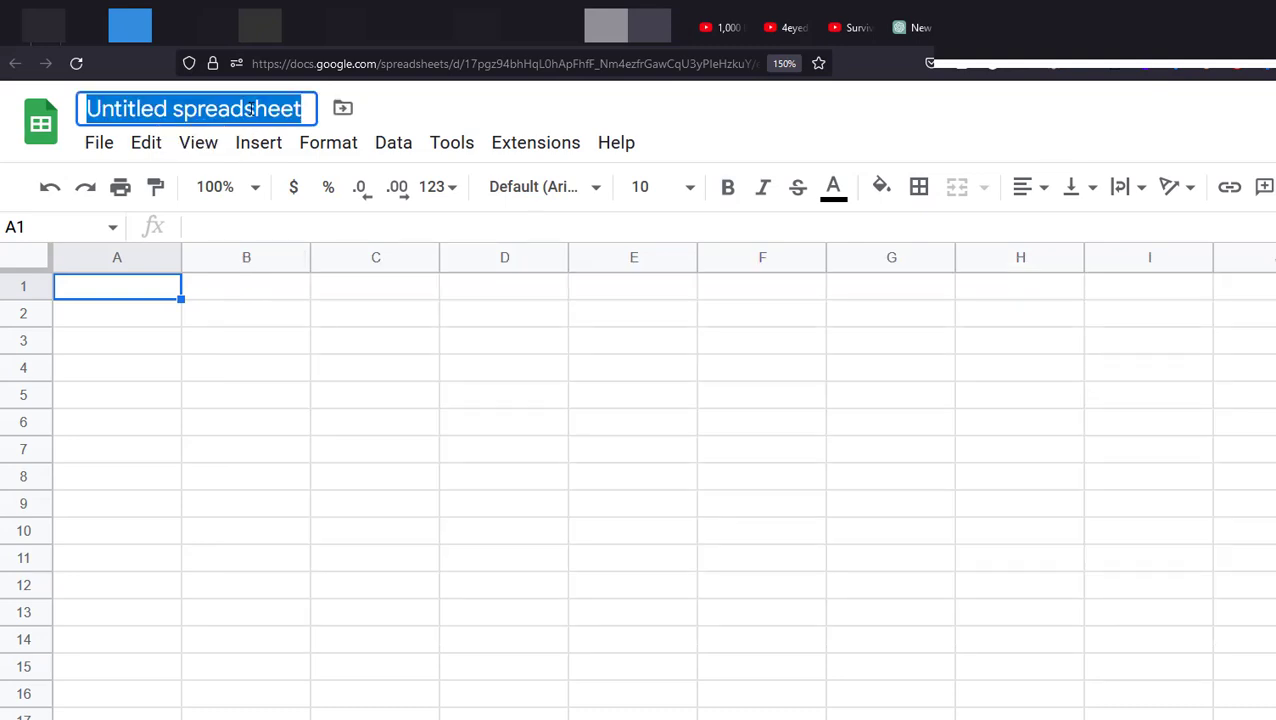
pyautogui.write('Youtube Scraper')
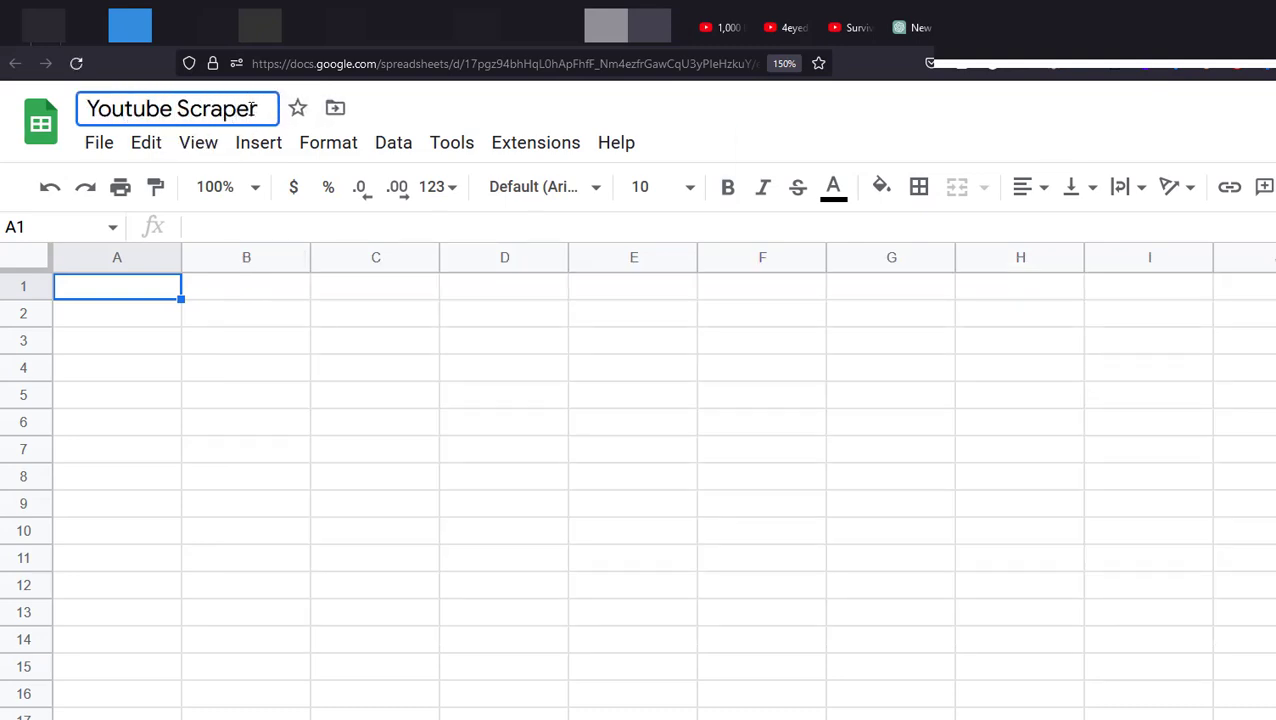
pyautogui.write('- xedricity.com')
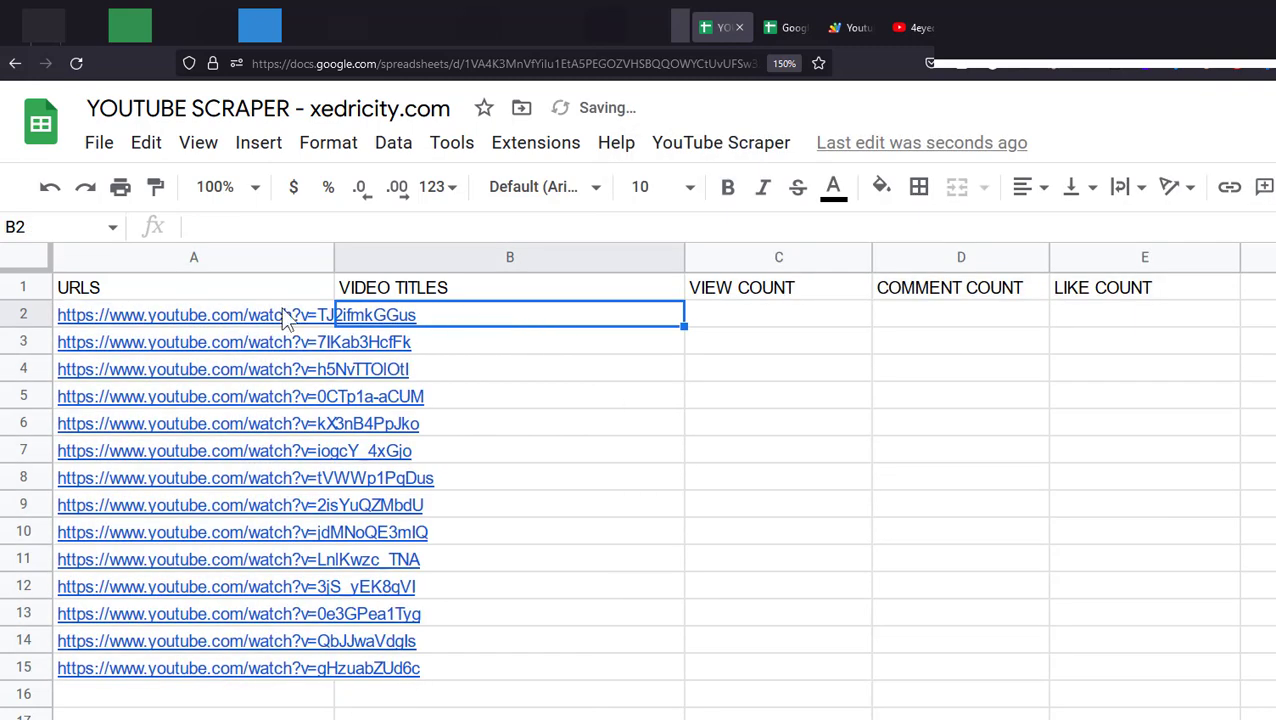
pyautogui.click(194, 314)
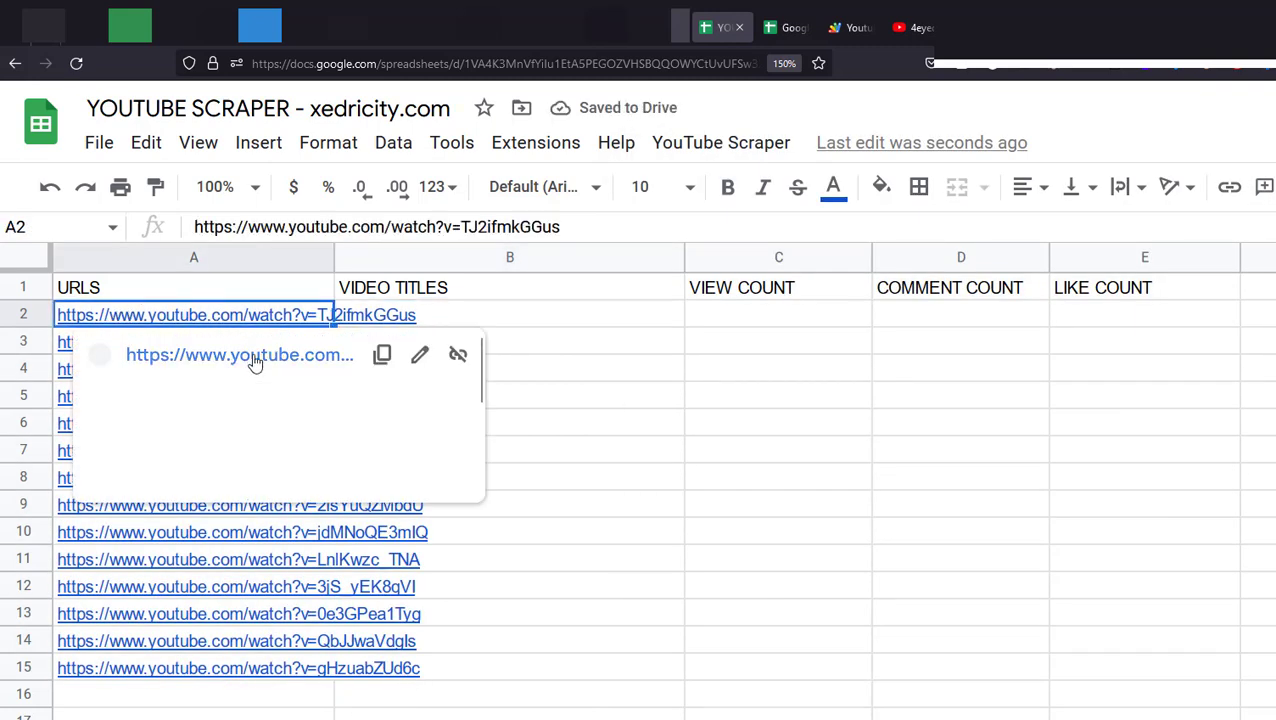
pyautogui.click(240, 356)
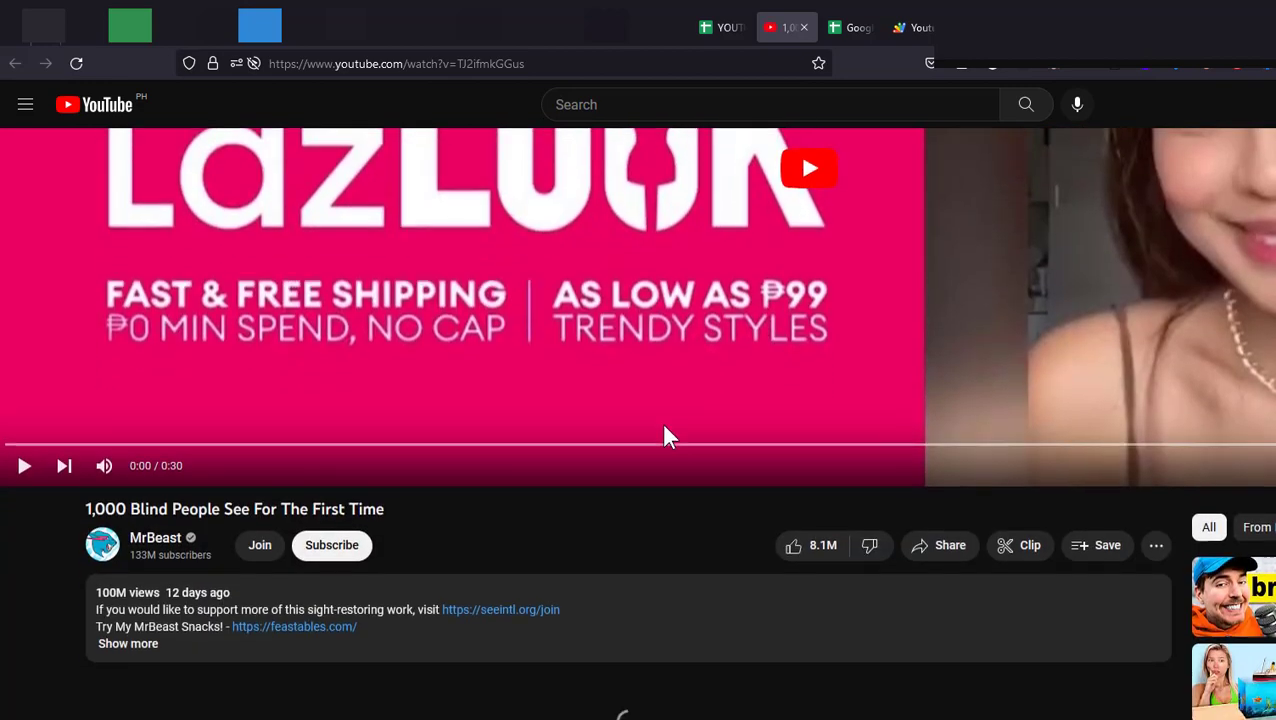
pyautogui.scroll(-3)
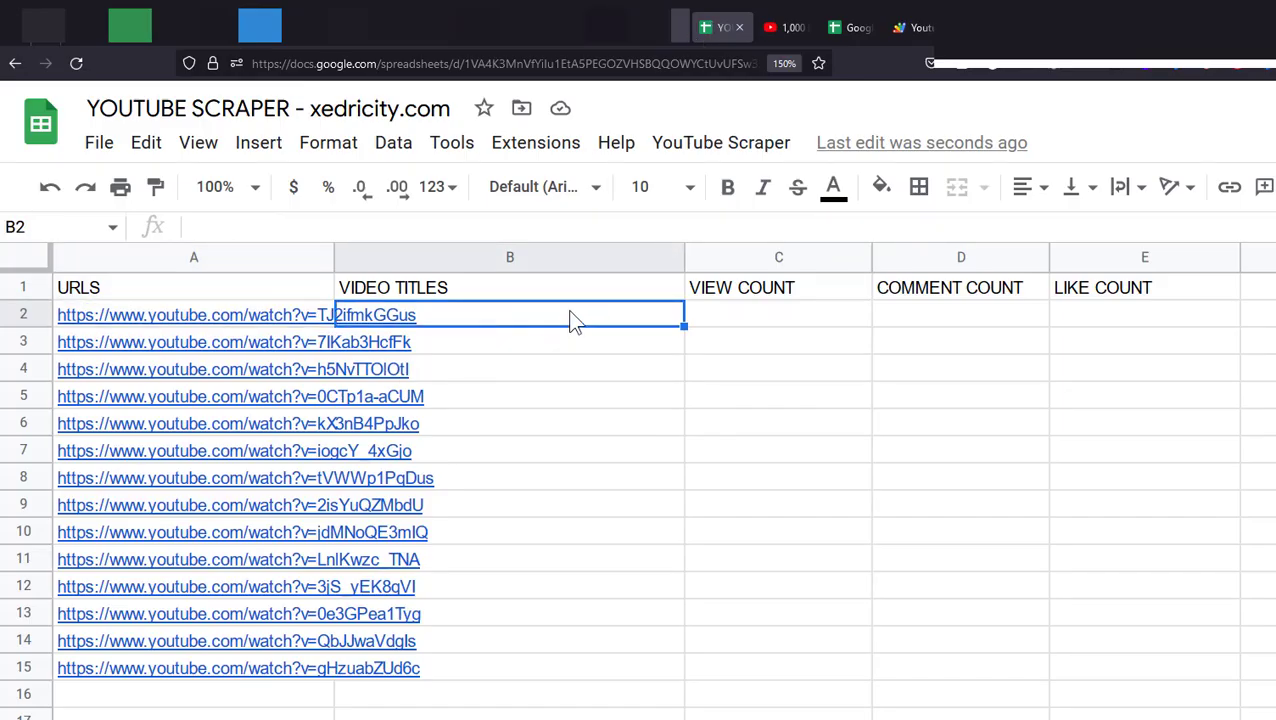
# Reopen the Apps Script project and scroll through the getYouTubeInfo, extractVideoId and getVideoData code.
pyautogui.click(536, 142)
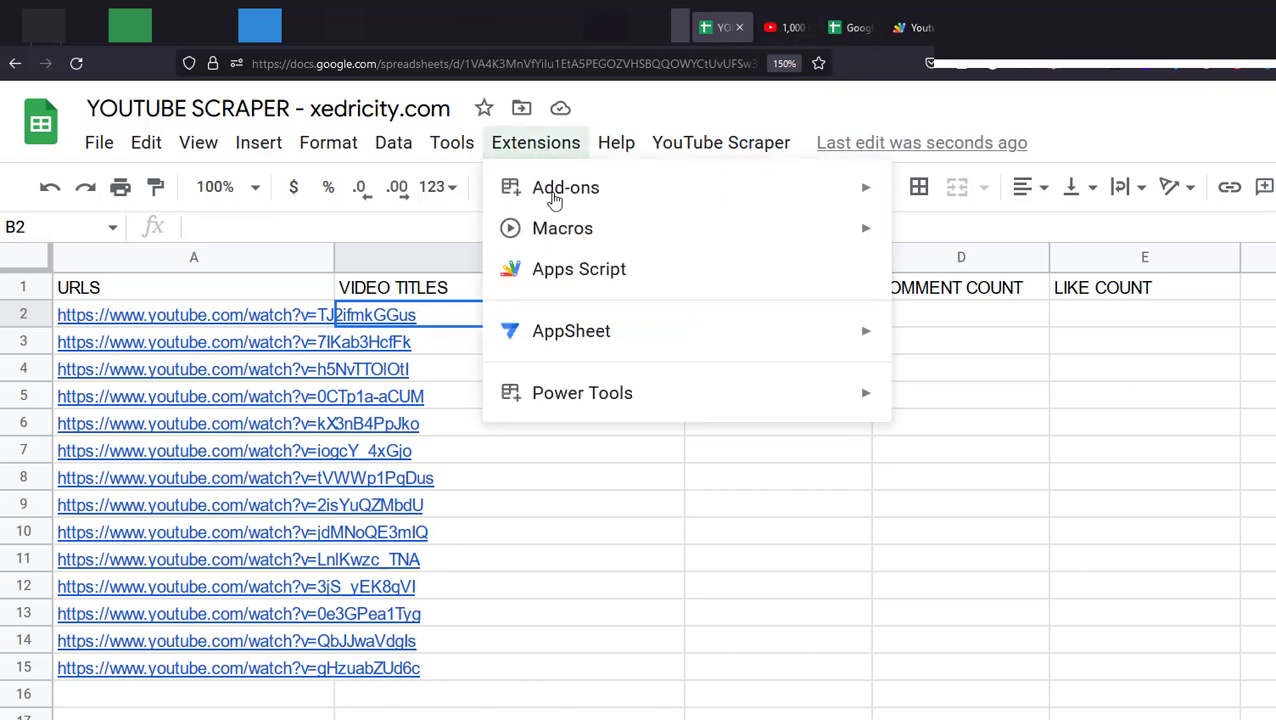
pyautogui.click(578, 268)
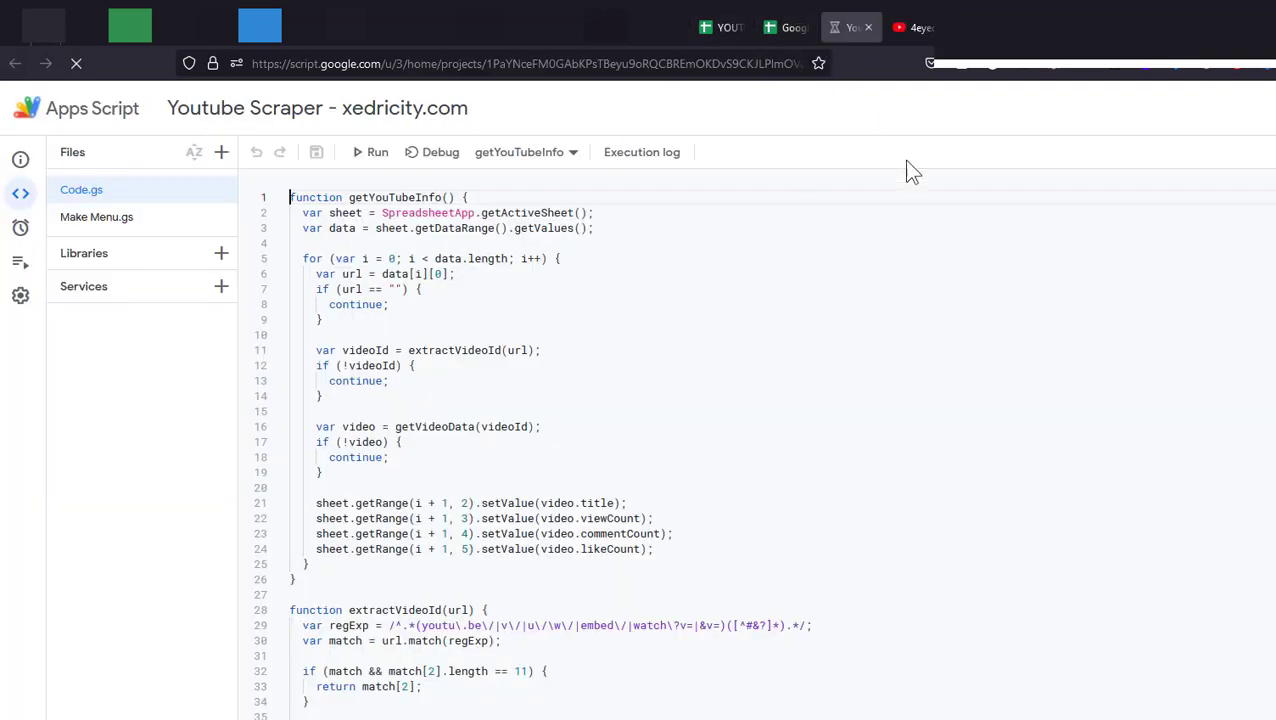
pyautogui.click(784, 28)
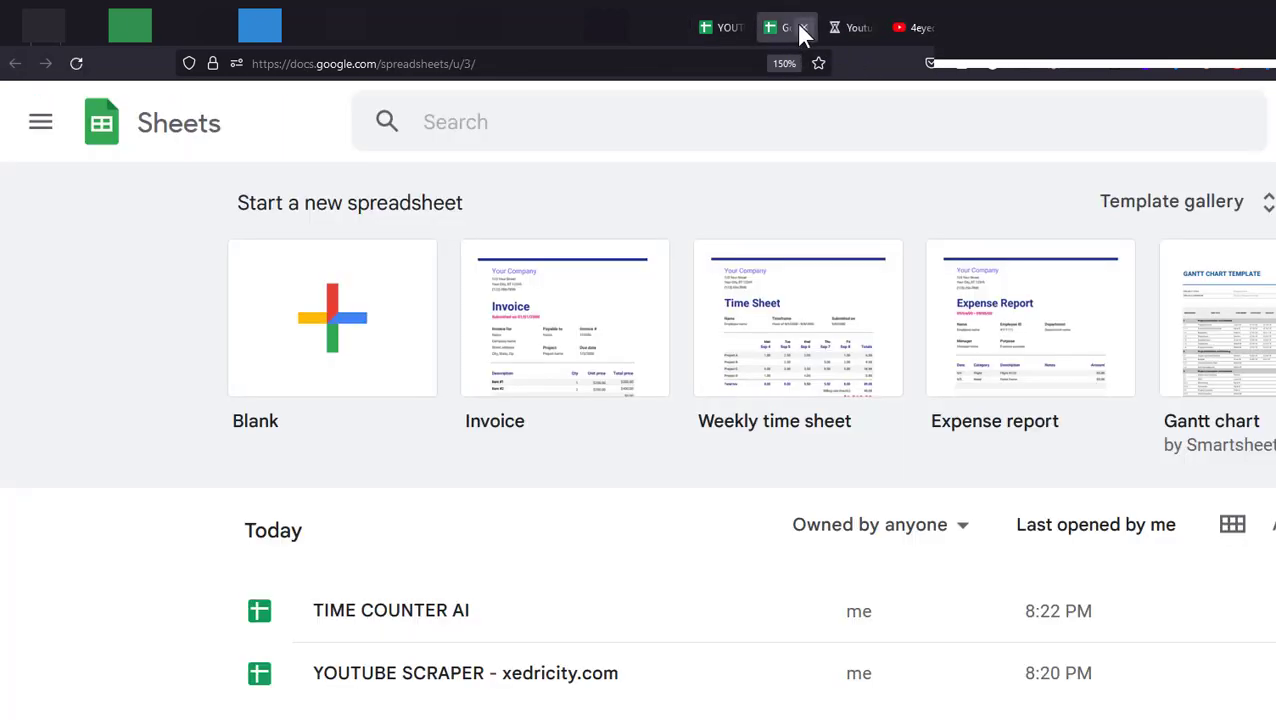
pyautogui.click(786, 28)
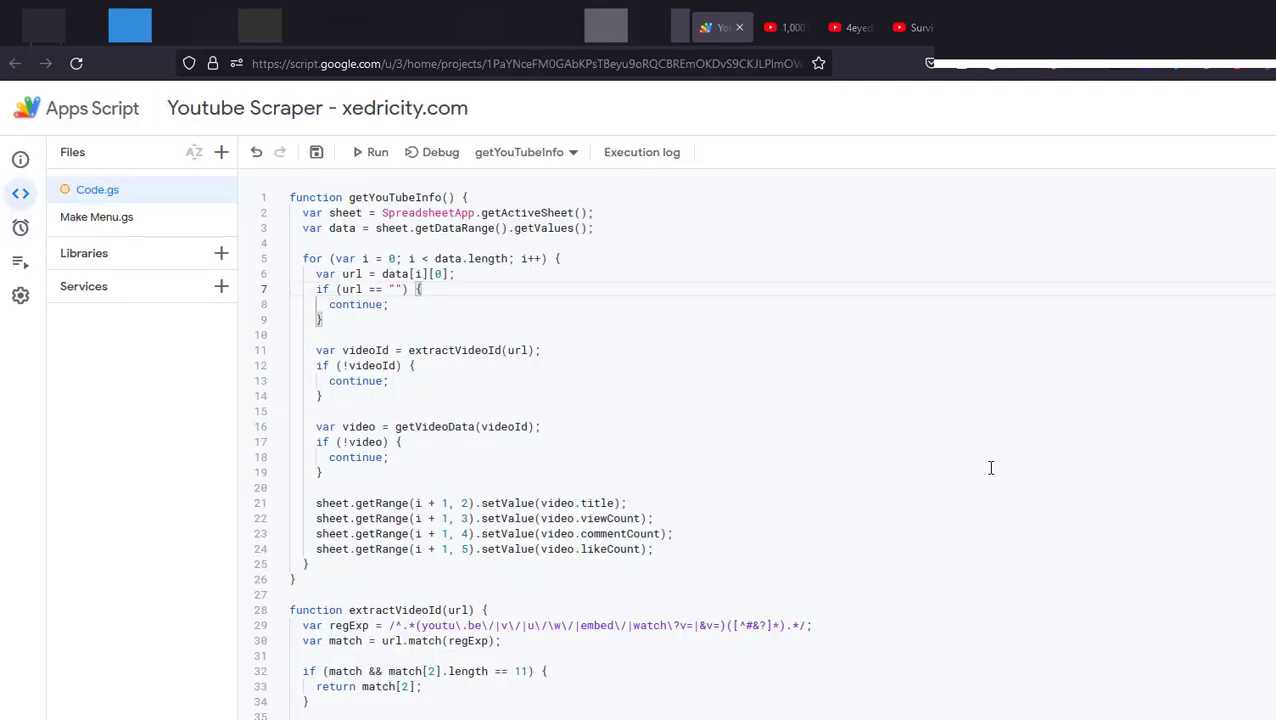
pyautogui.click(322, 320)
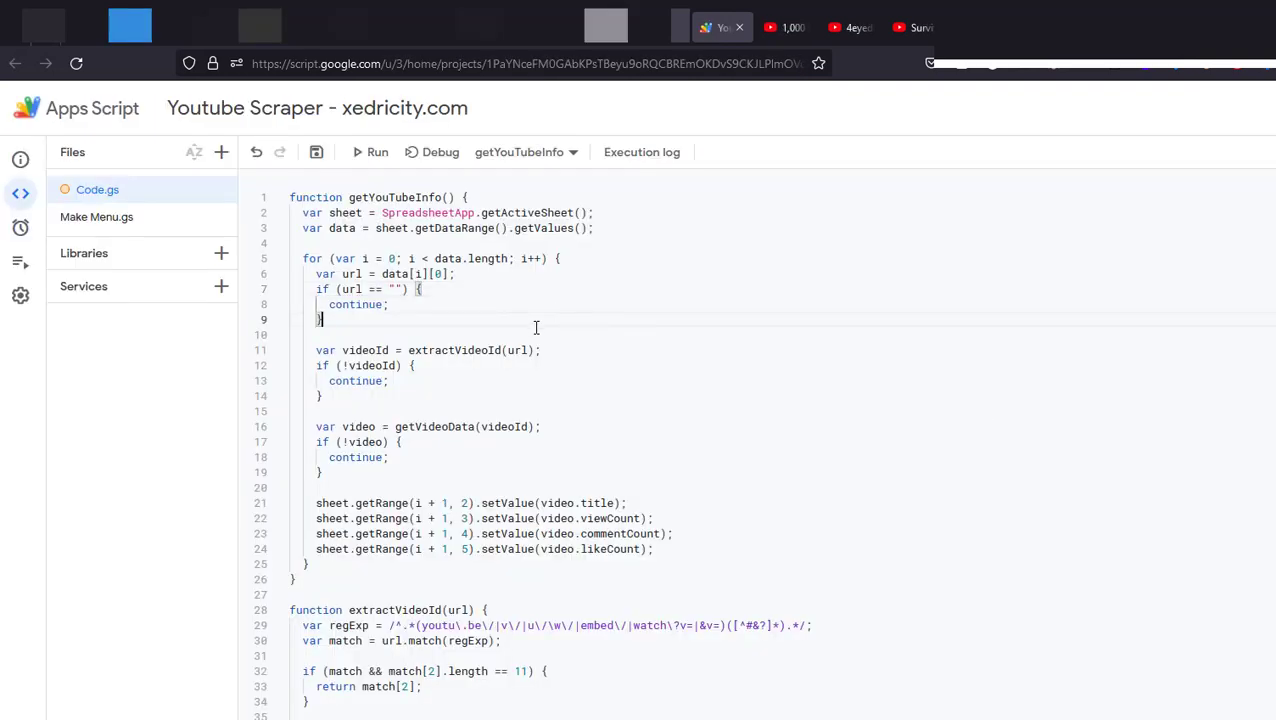
pyautogui.scroll(-3)
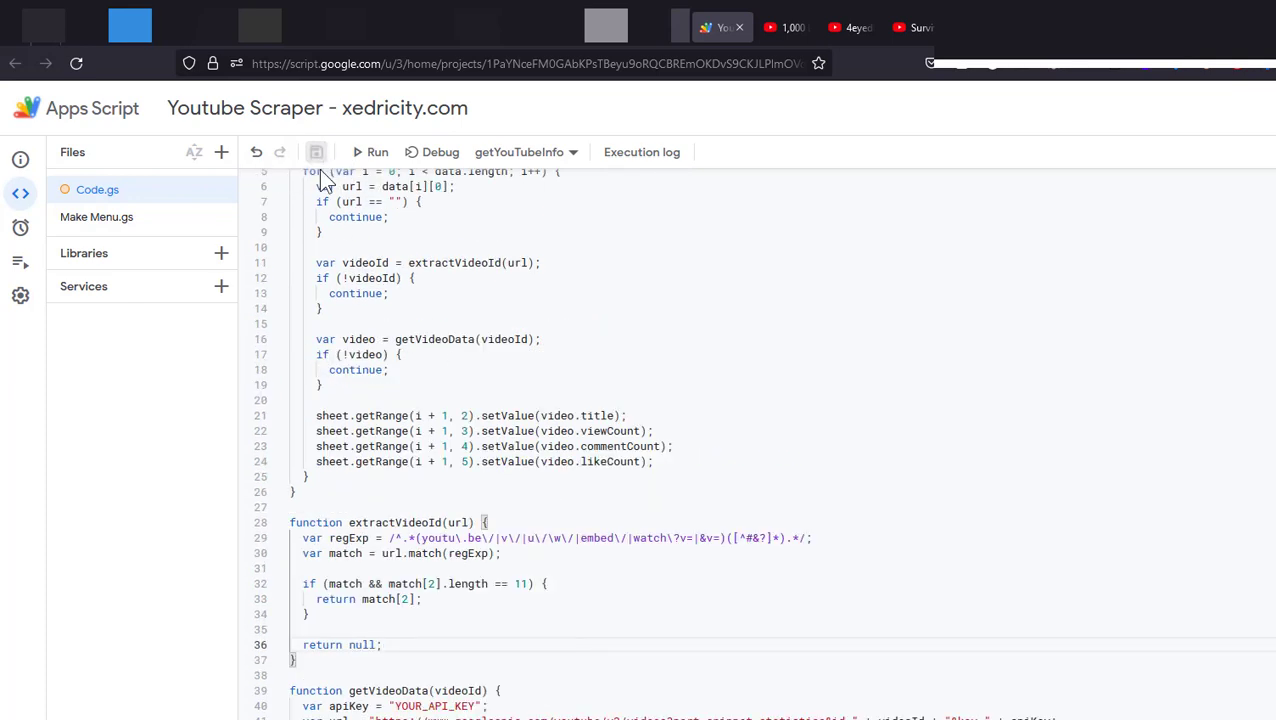
pyautogui.moveTo(316, 152)
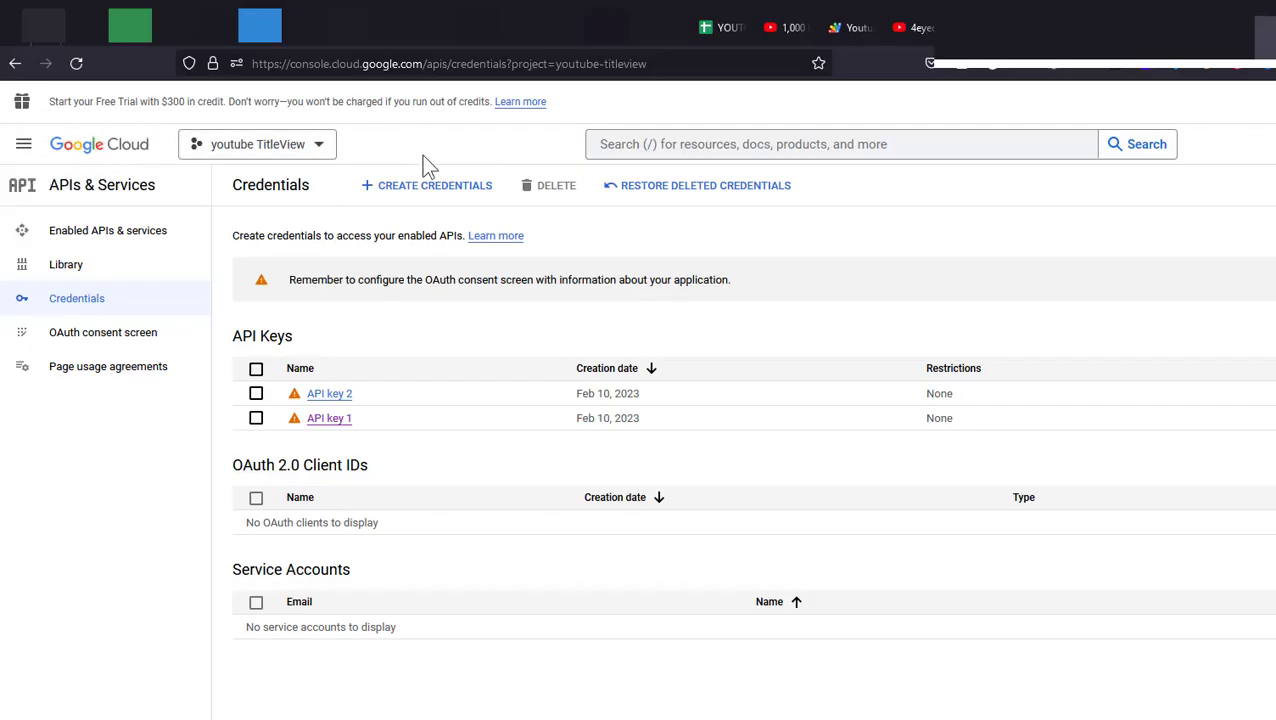
# Create a new Cloud project named Youtube Scraper from the project selector.
pyautogui.click(256, 144)
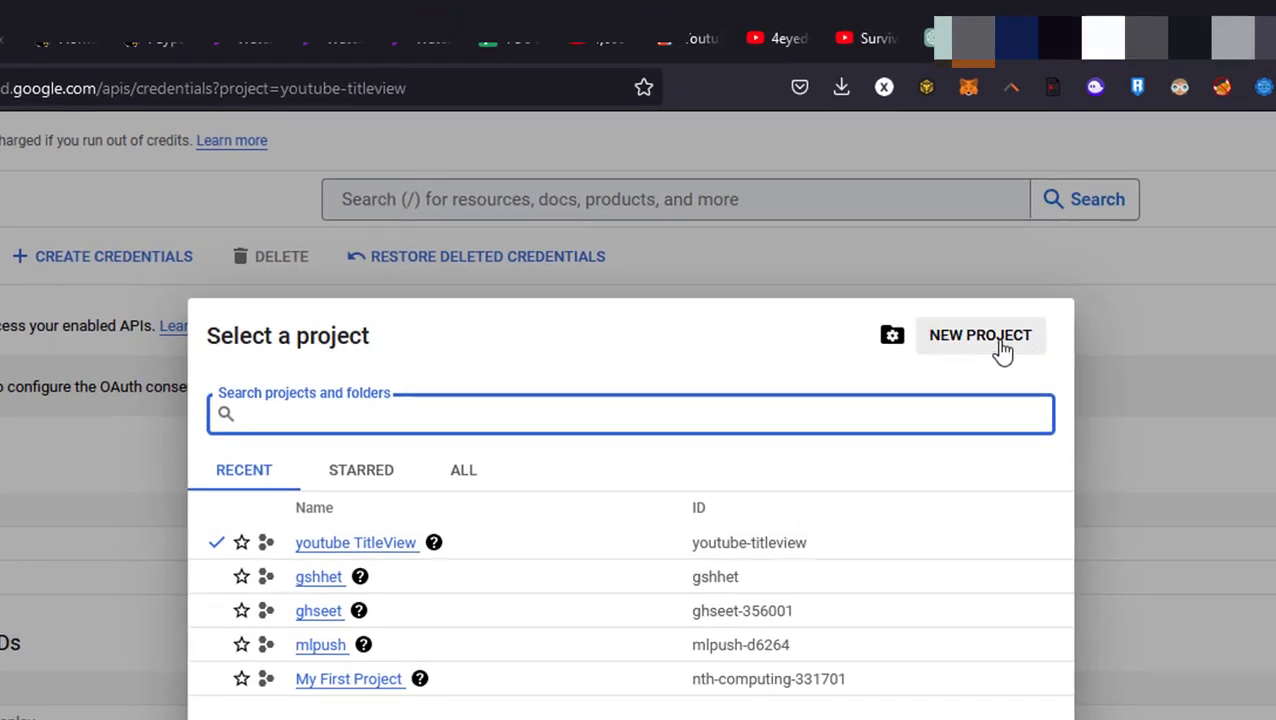
pyautogui.click(980, 336)
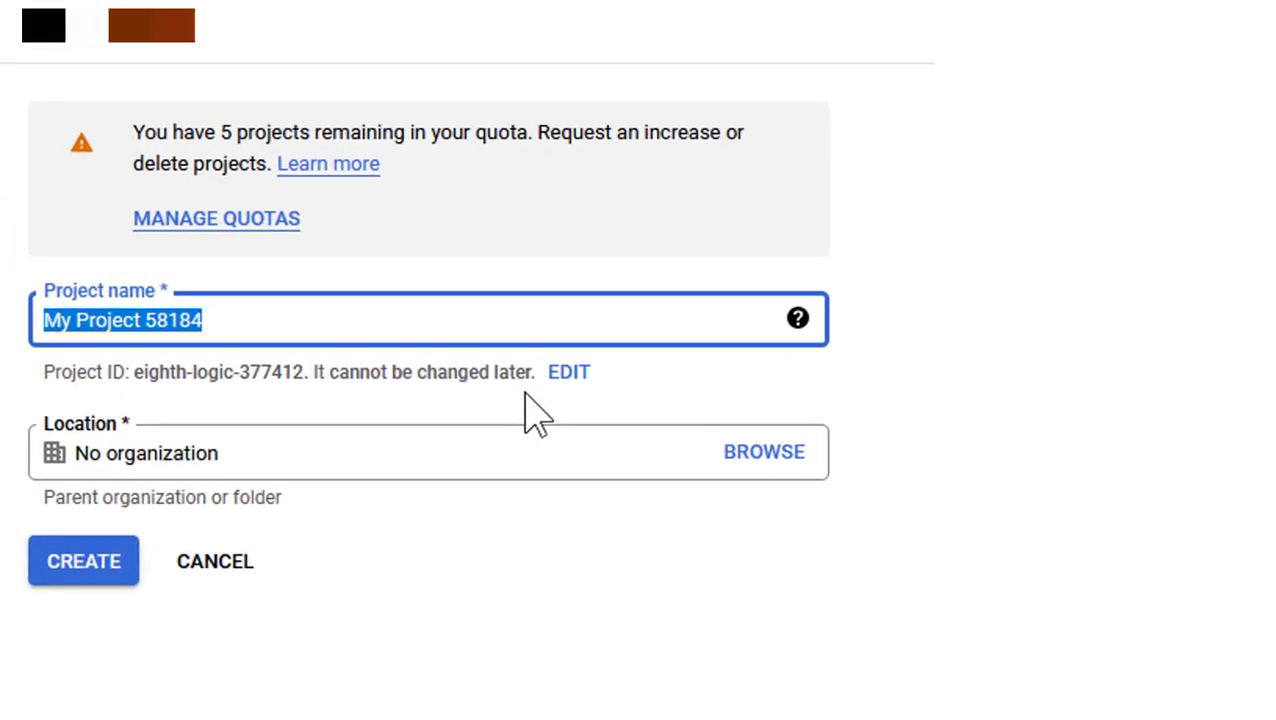
pyautogui.write('Youtue')
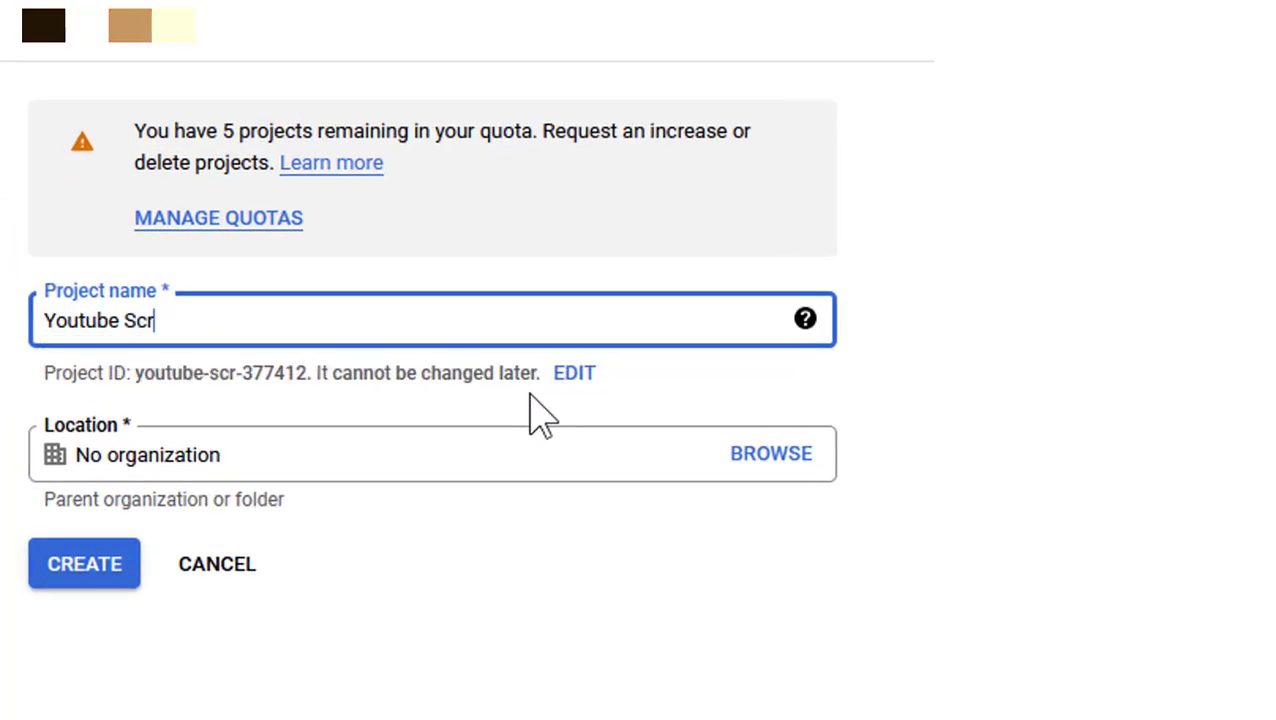
pyautogui.write('aper')
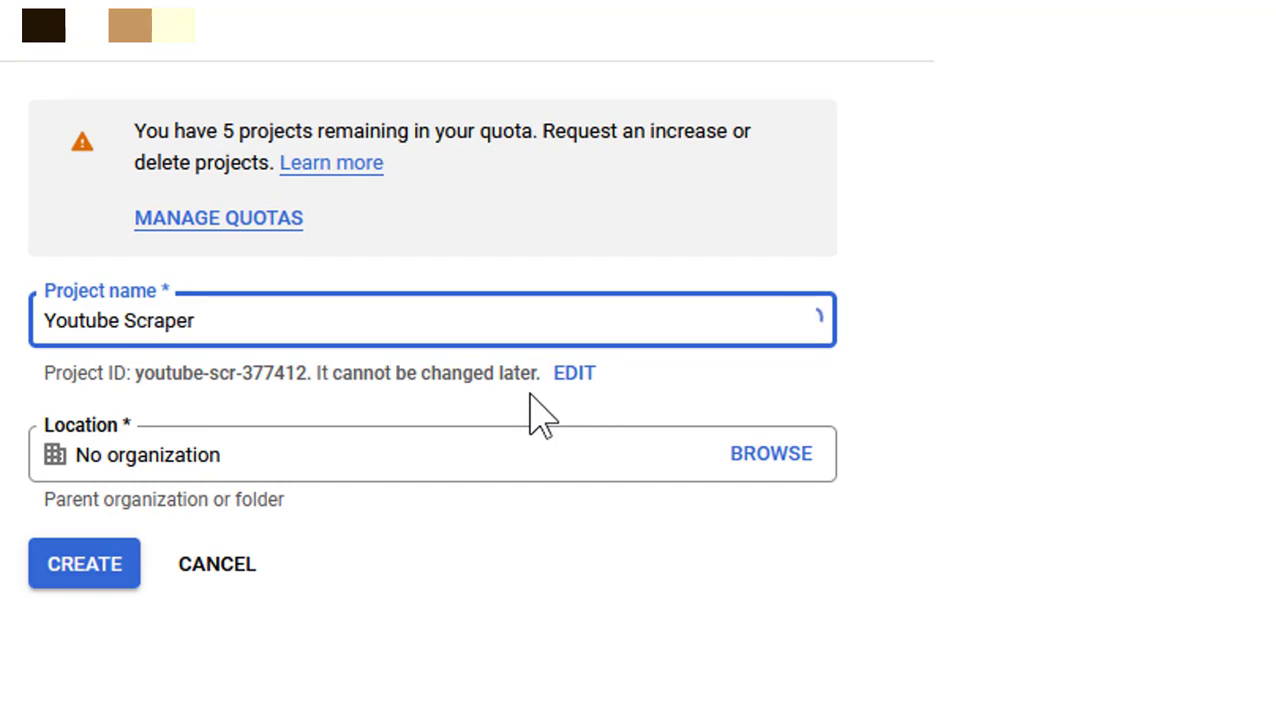
pyautogui.click(84, 564)
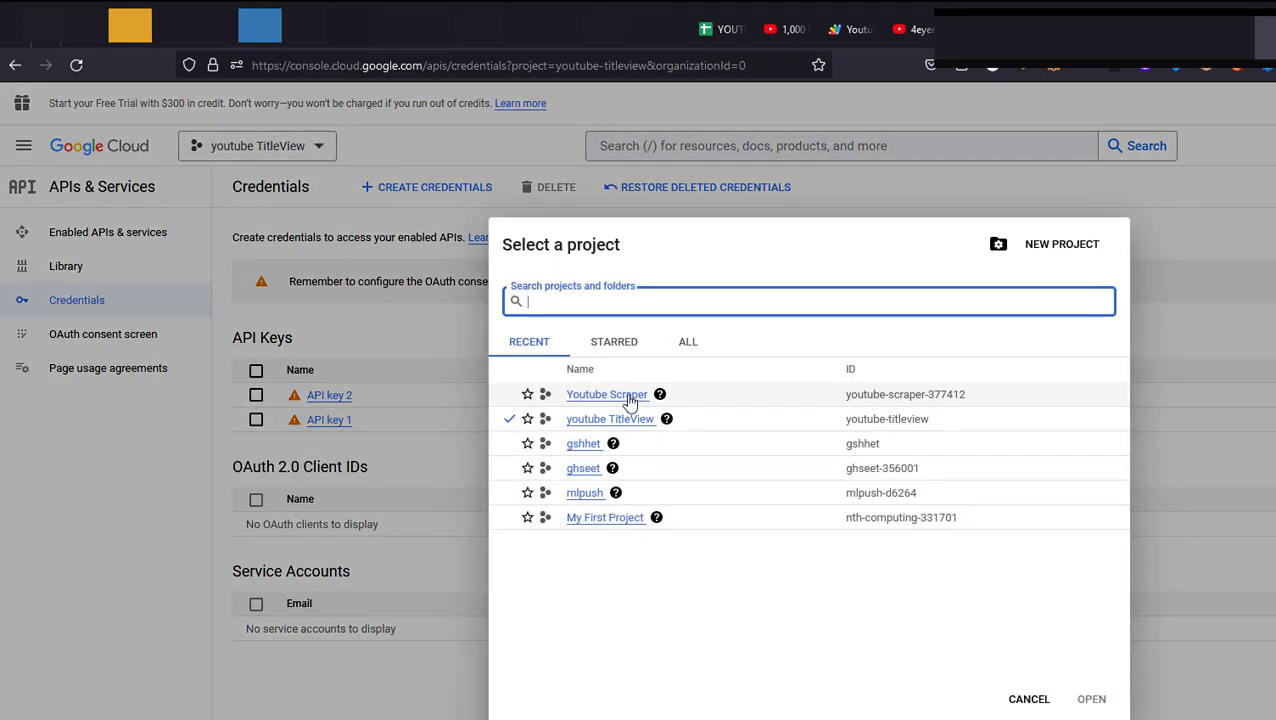
# Select the Youtube Scraper project and enable YouTube Data API v3 from the API Library.
pyautogui.click(608, 394)
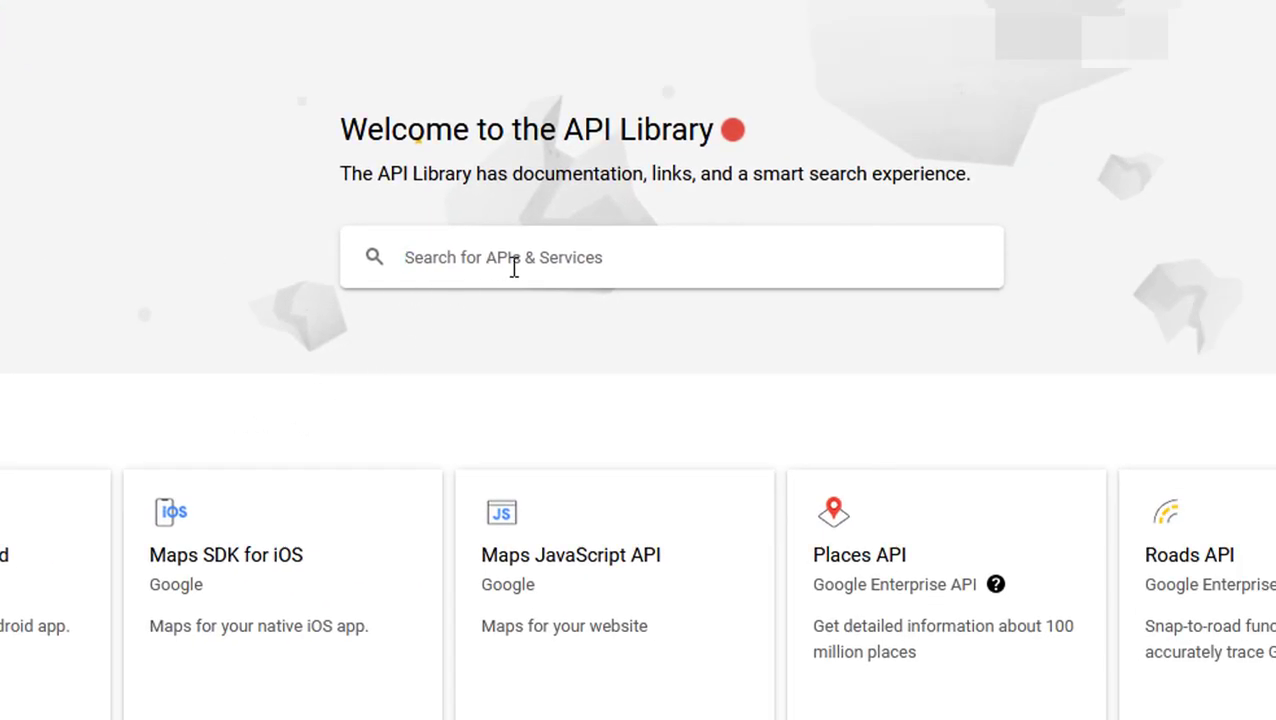
pyautogui.write('youtube')
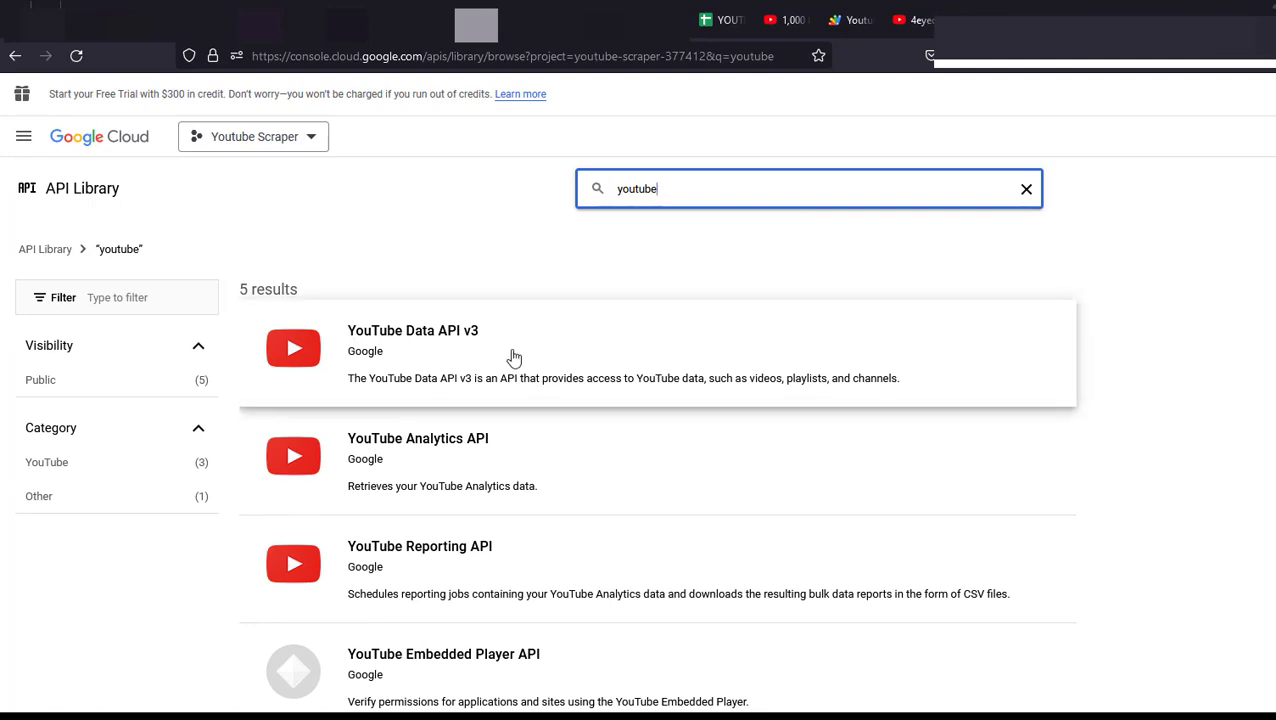
pyautogui.click(412, 330)
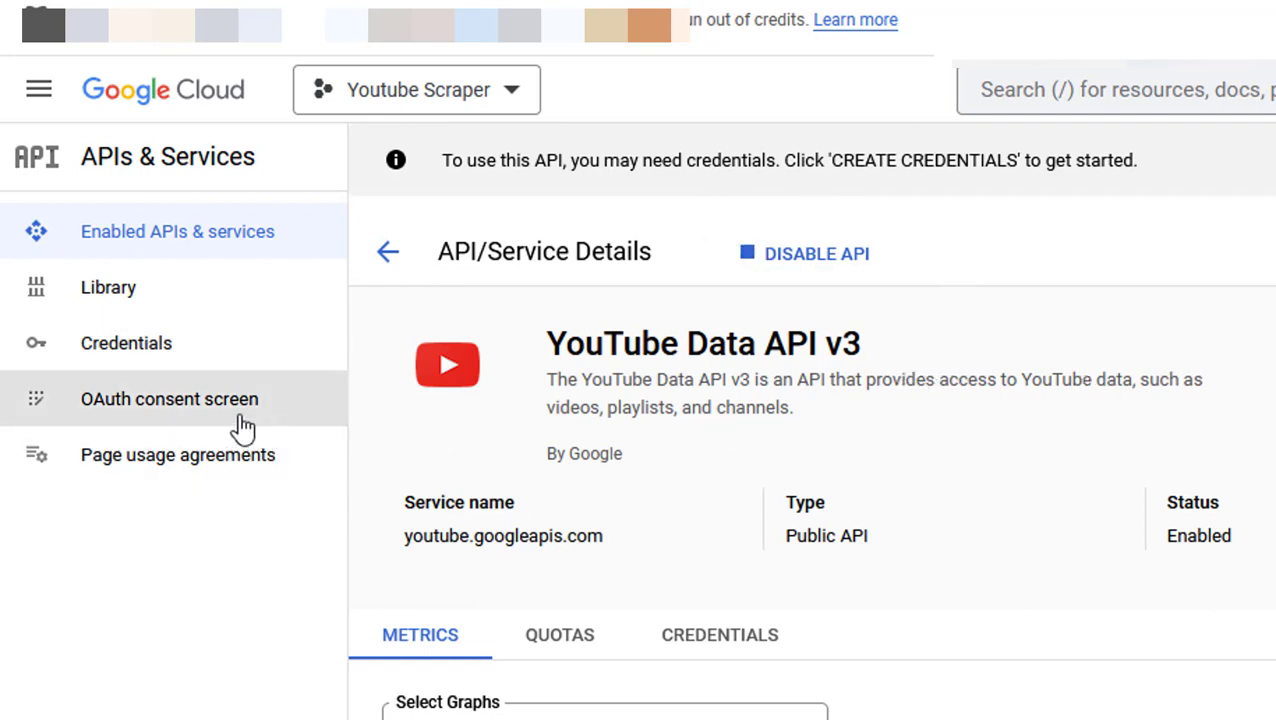
# Generate a new API key under Credentials and copy it for the script.
pyautogui.click(126, 344)
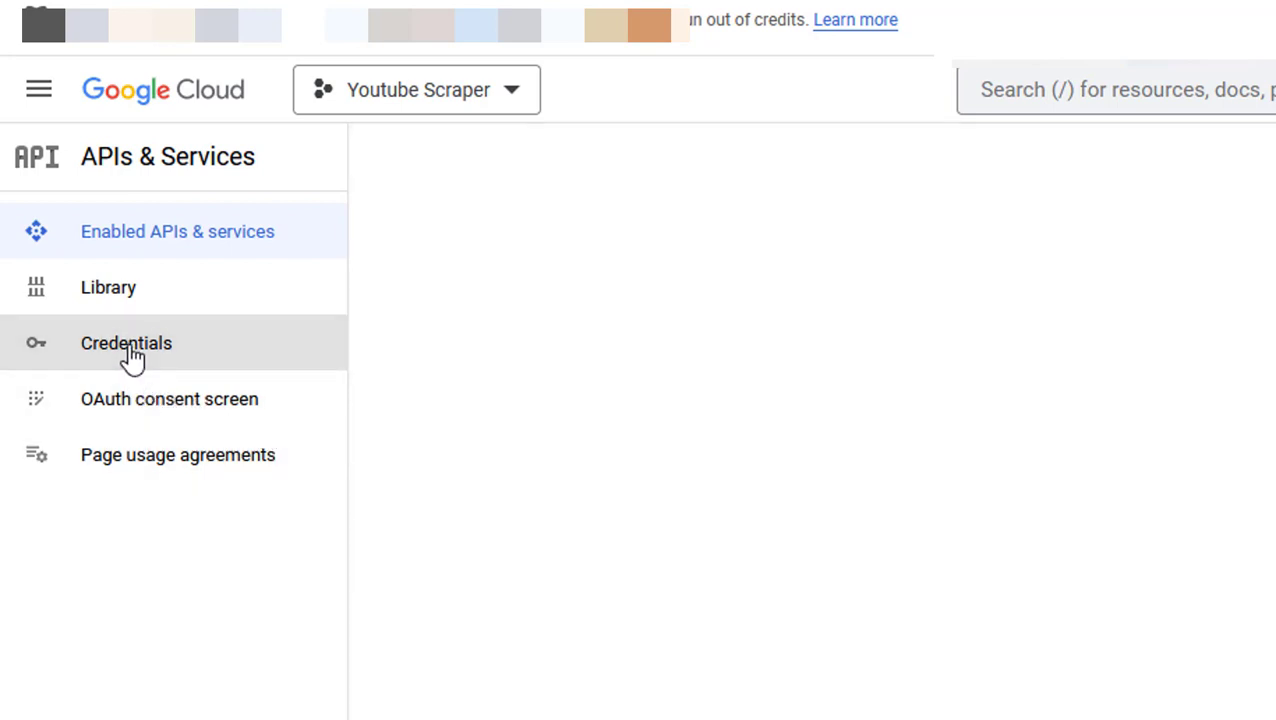
pyautogui.click(126, 344)
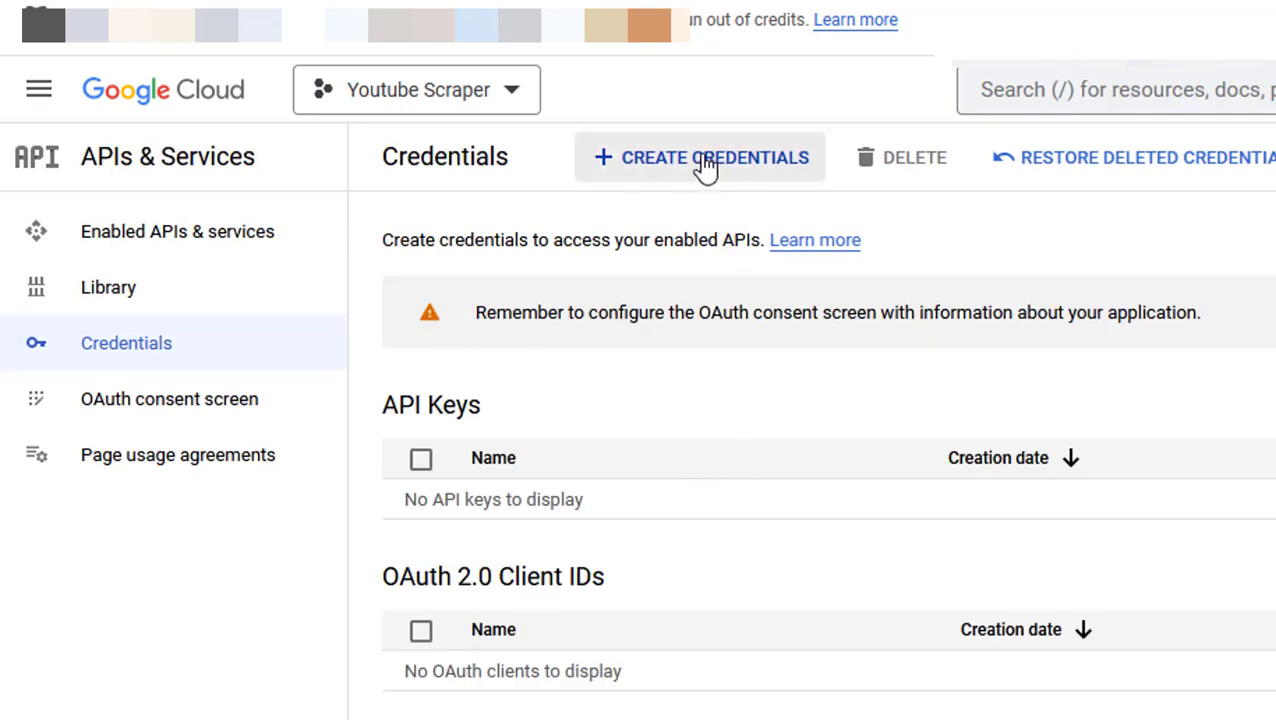
pyautogui.click(700, 156)
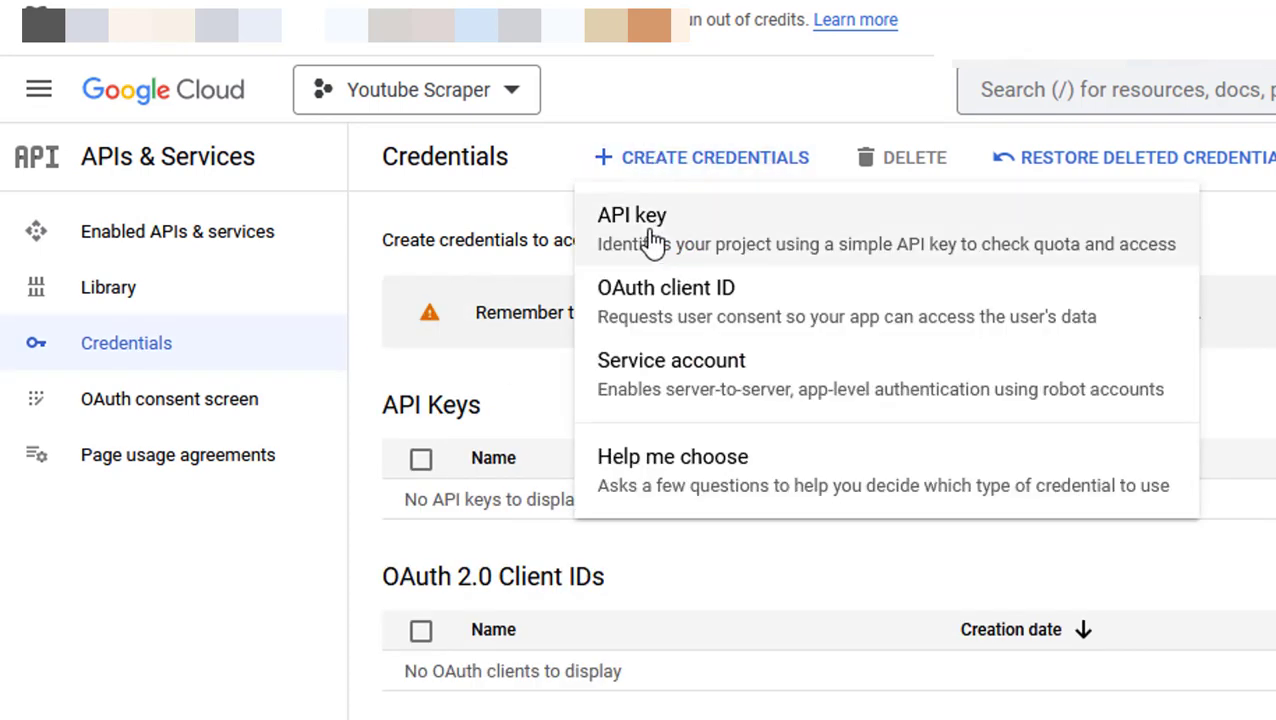
pyautogui.click(632, 216)
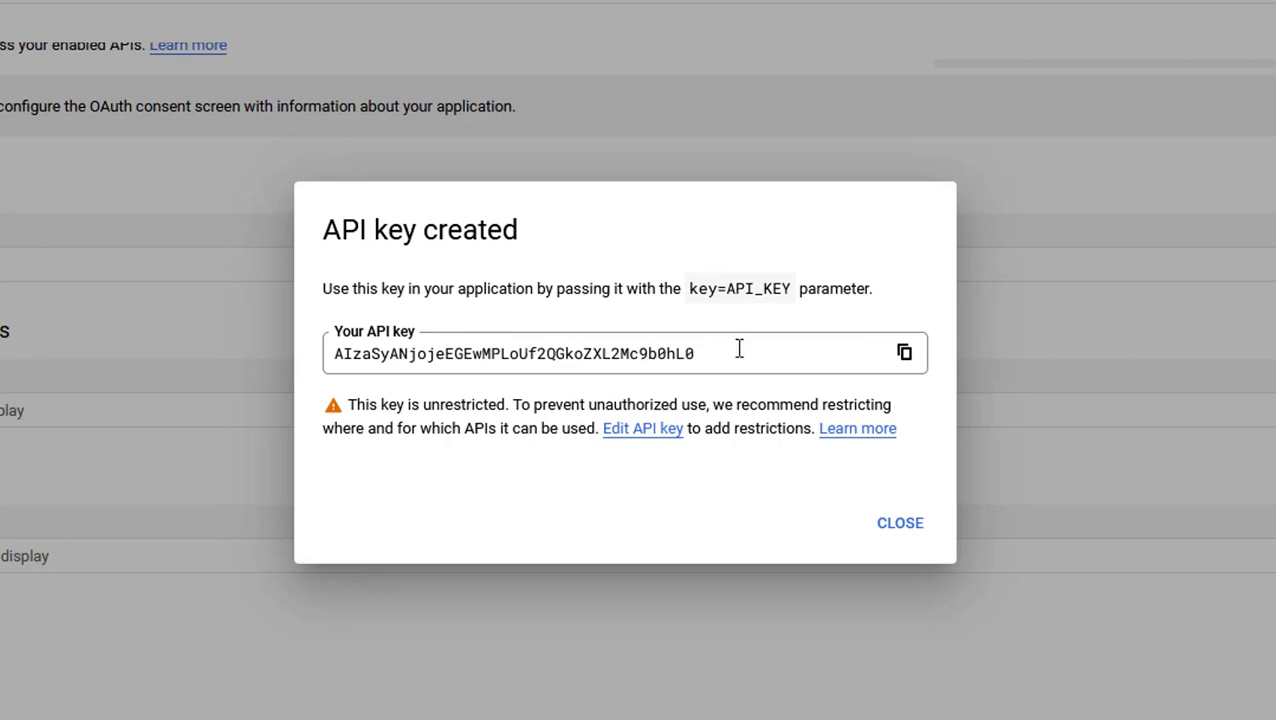
pyautogui.click(902, 352)
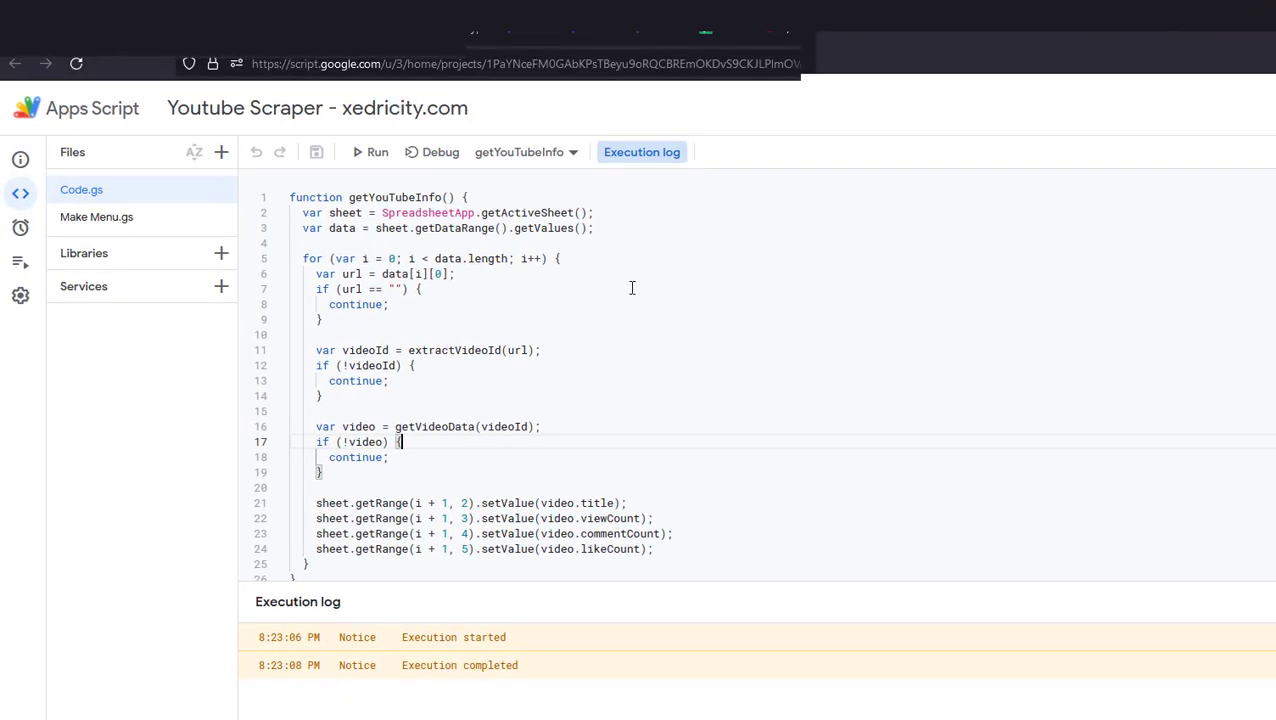
# Scroll down to the getVideoData function's apiKey line in the script.
pyautogui.scroll(-3)
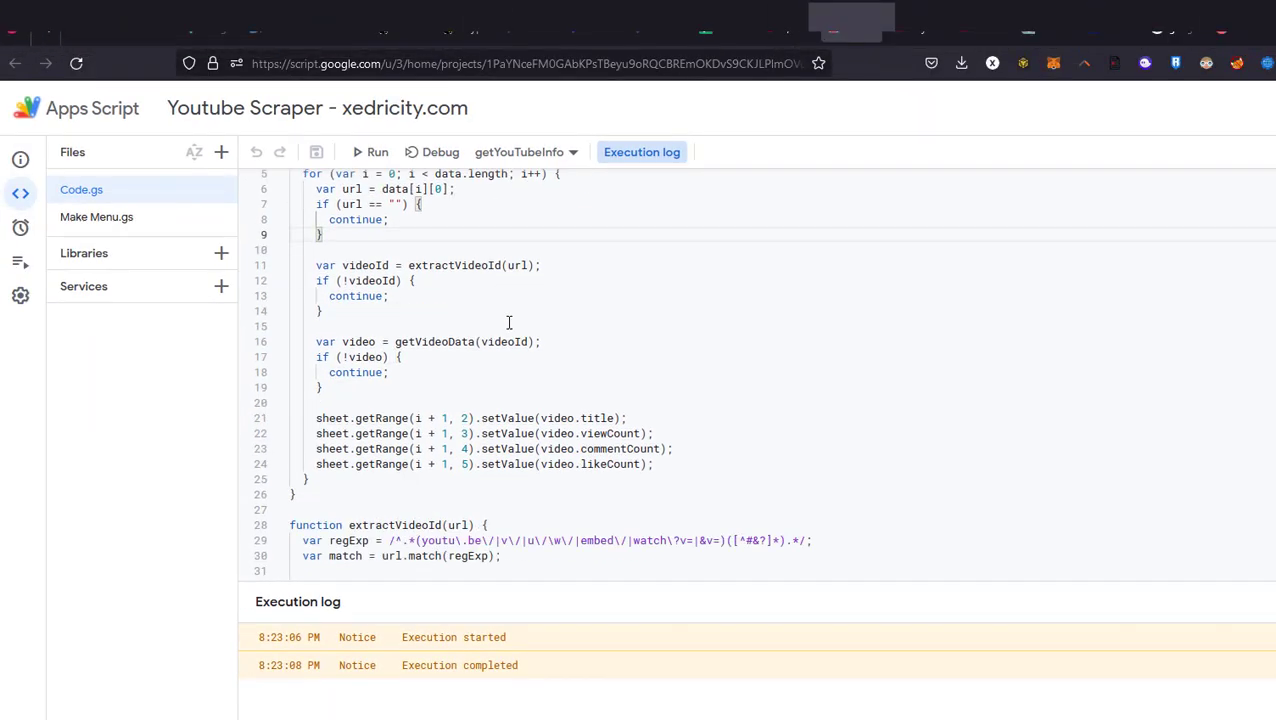
pyautogui.scroll(-3)
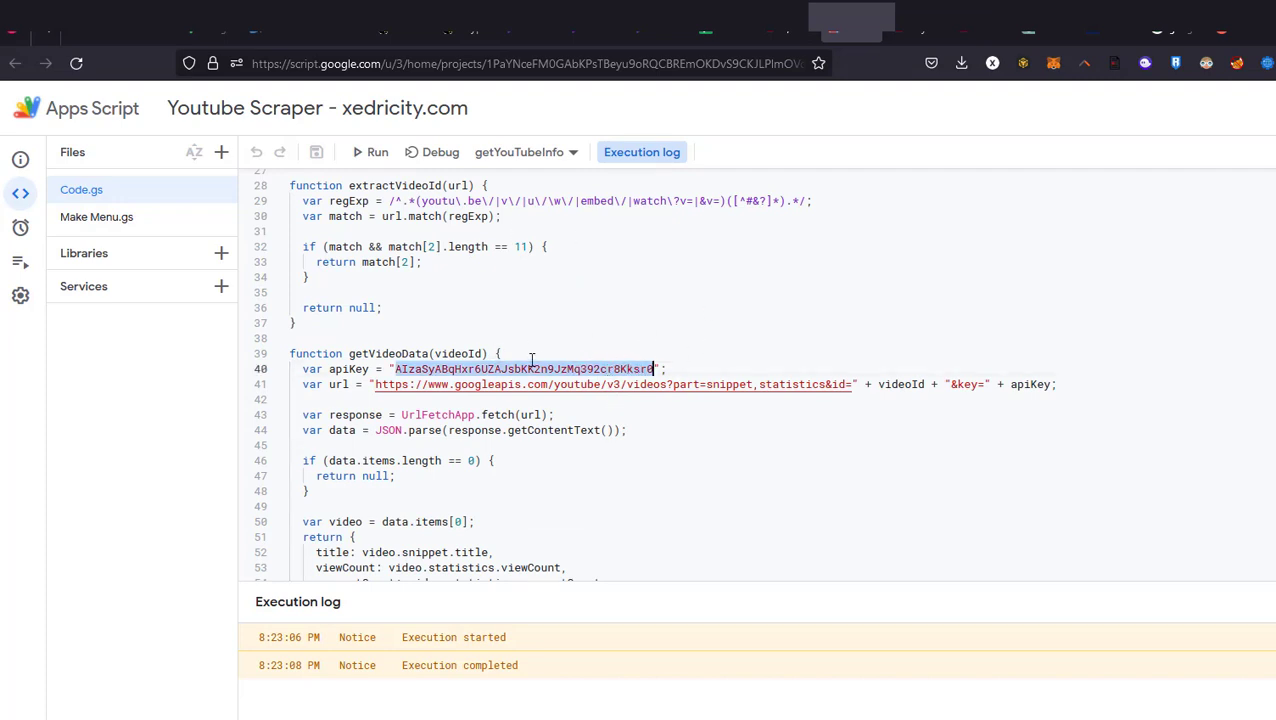
pyautogui.moveTo(368, 152)
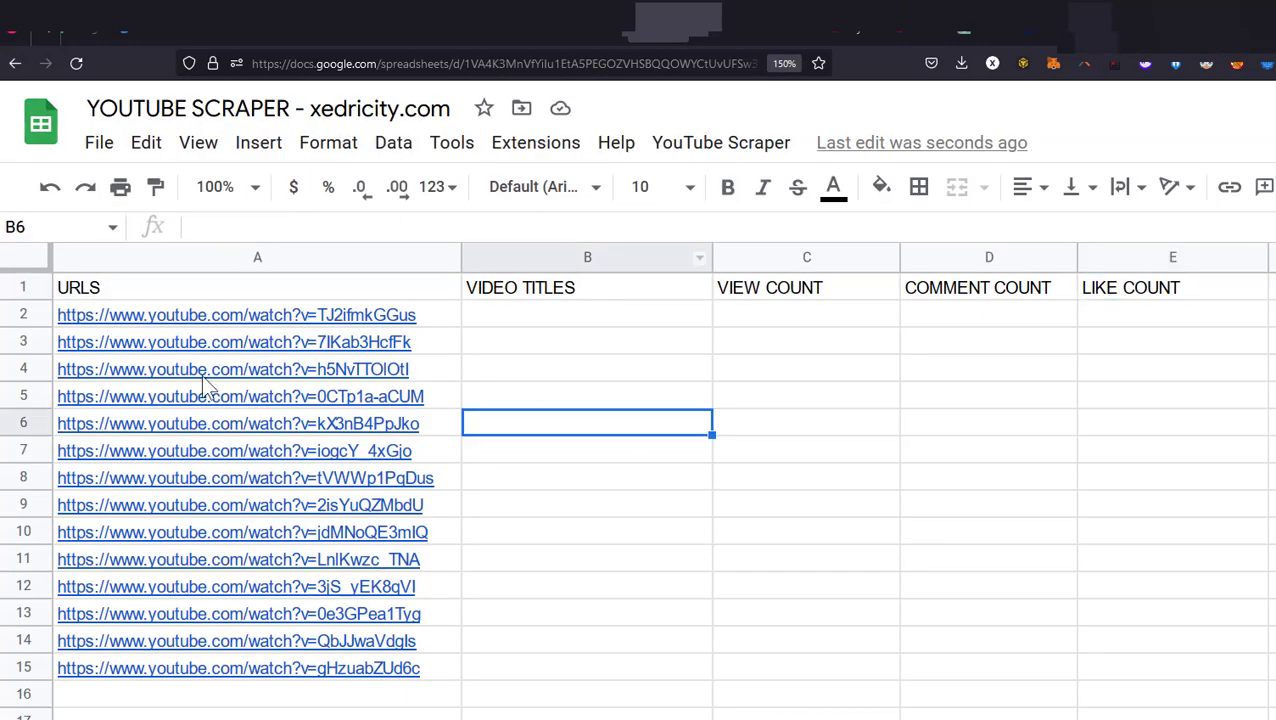
# Run getYouTubeInfo from Apps Script to fill every URL row with titles, views, comments and likes.
pyautogui.click(588, 368)
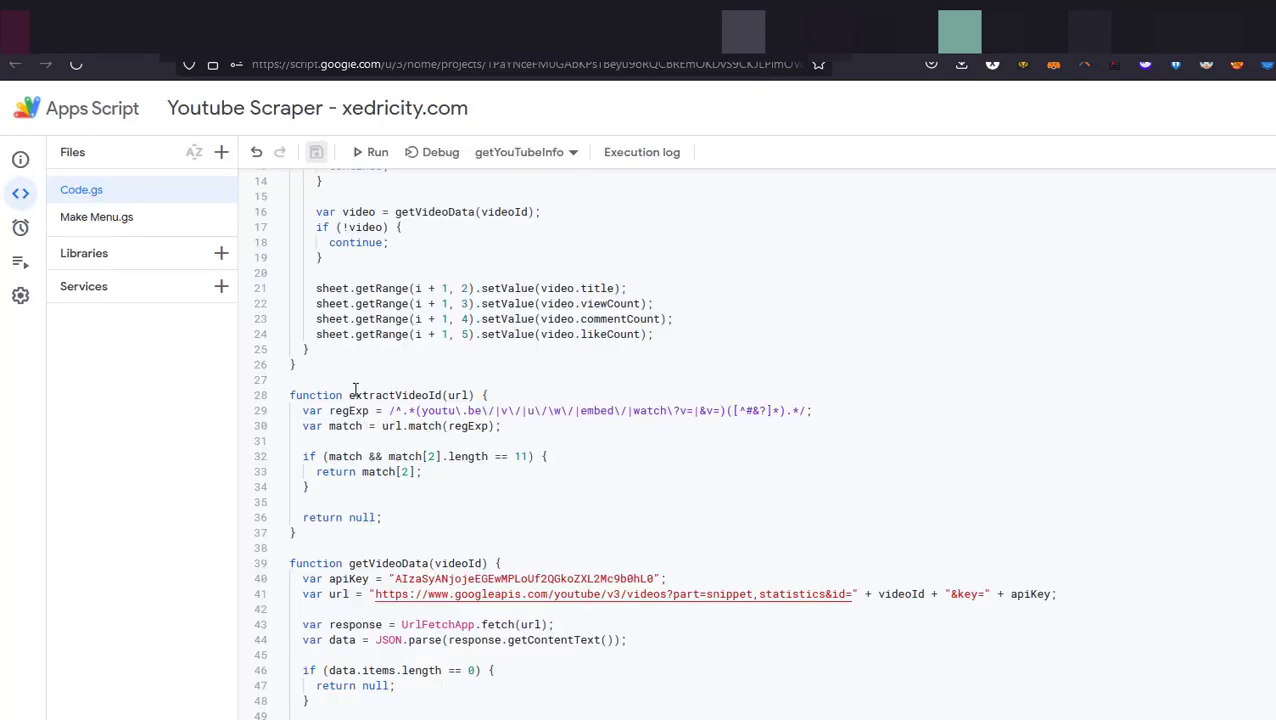
pyautogui.moveTo(370, 152)
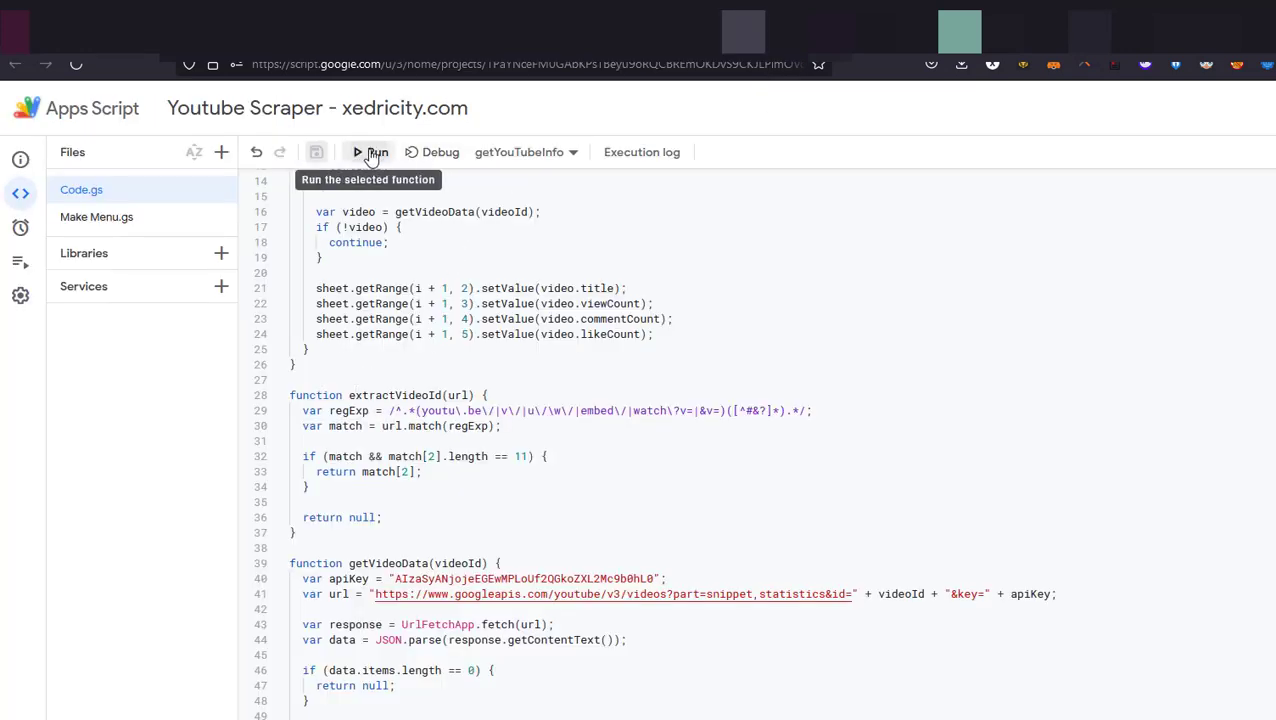
pyautogui.click(360, 152)
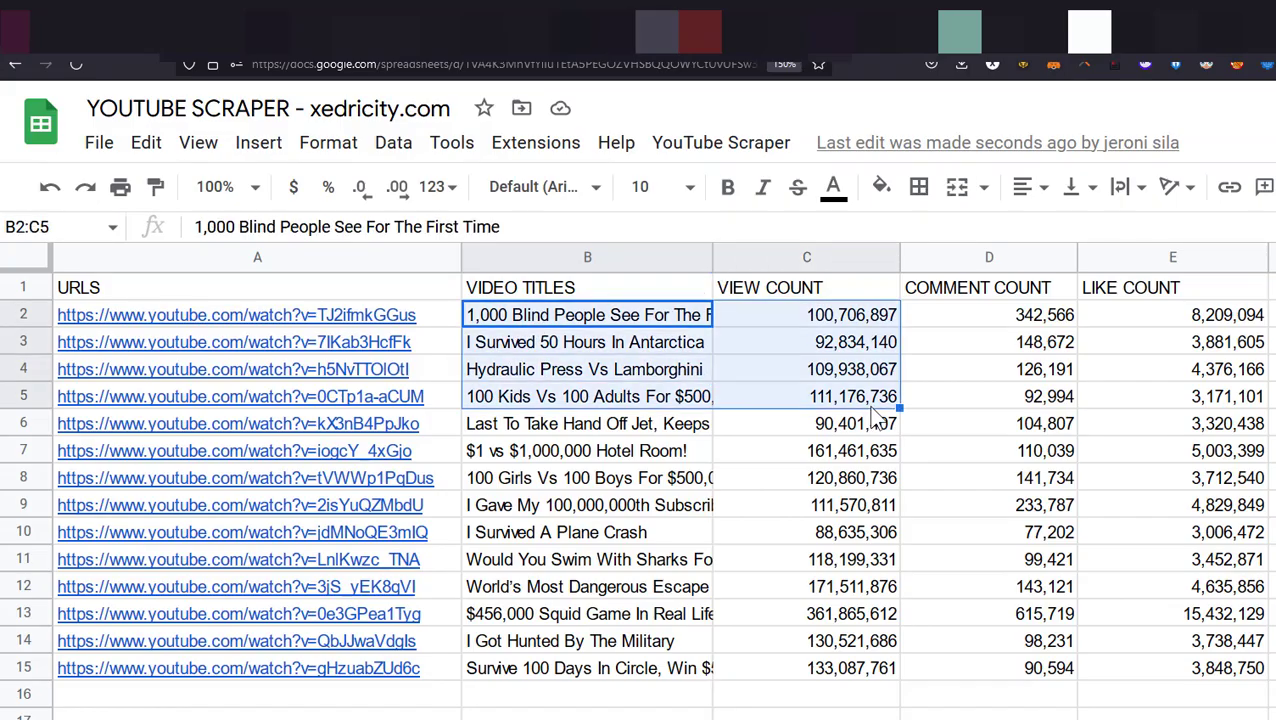
# Inspect the last like count and first video title, then go to the Cloud API usage dashboard.
pyautogui.click(1172, 666)
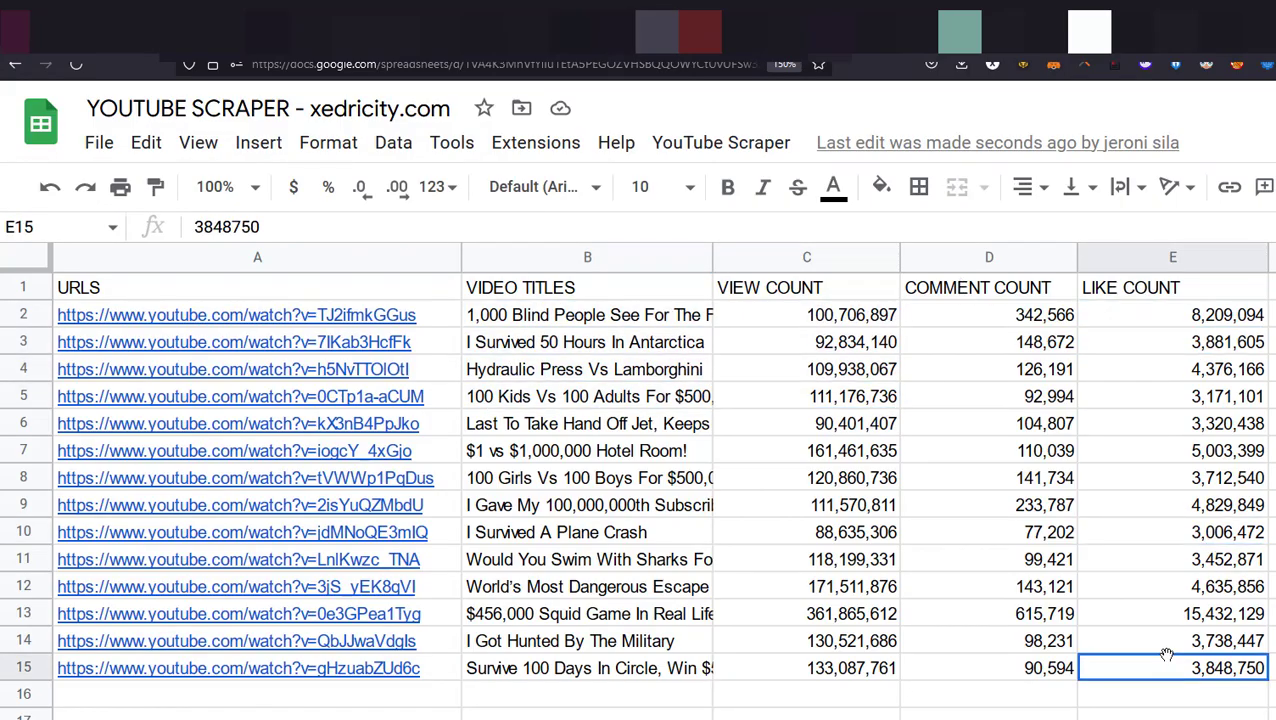
pyautogui.click(588, 314)
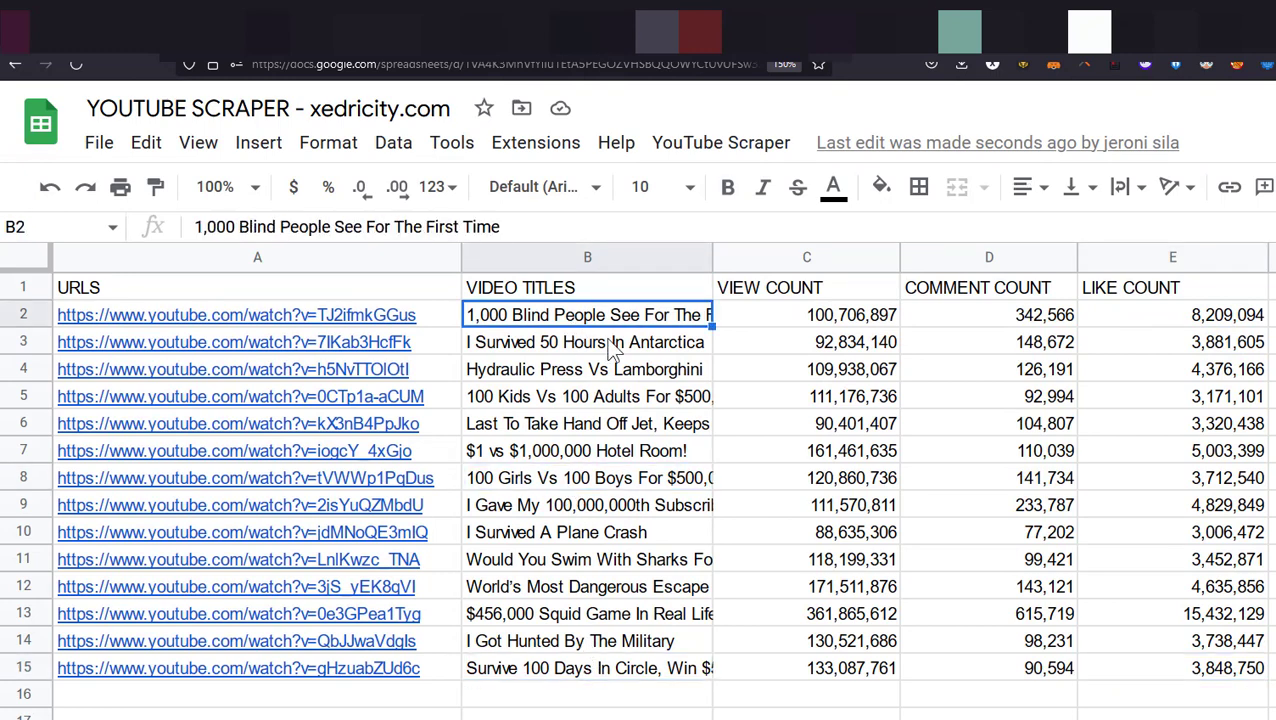
pyautogui.click(236, 314)
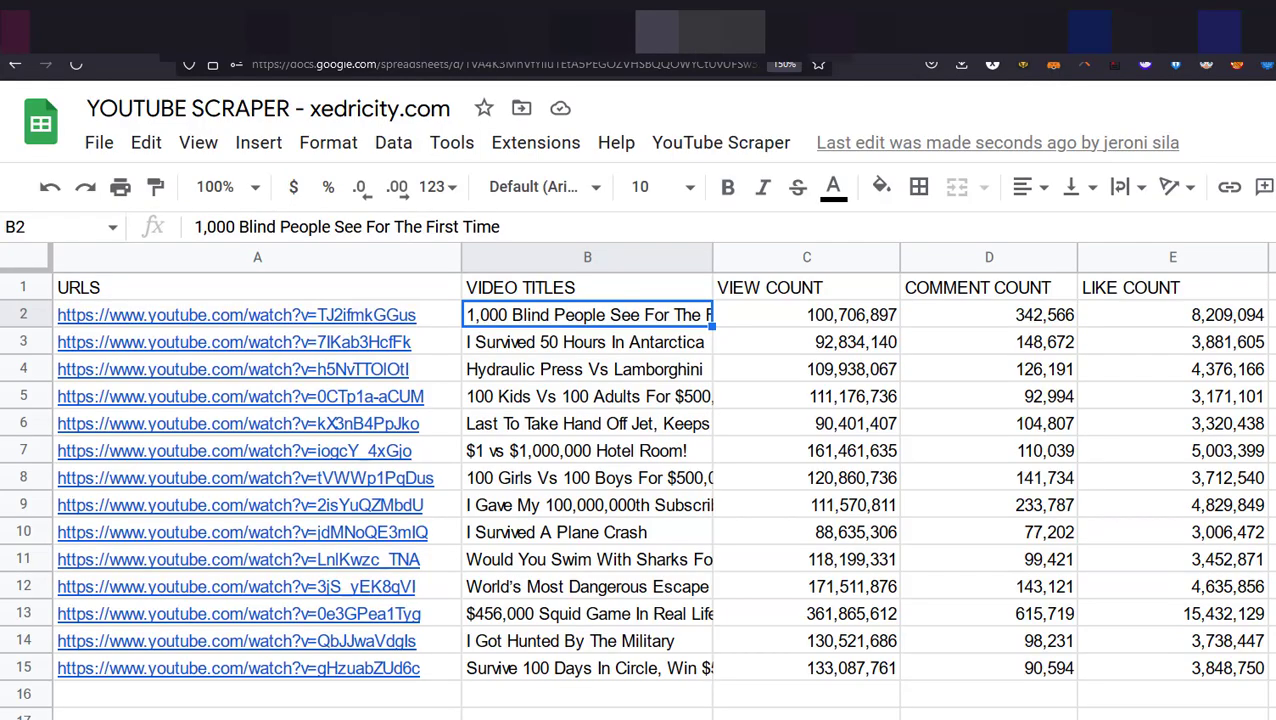
pyautogui.click(806, 314)
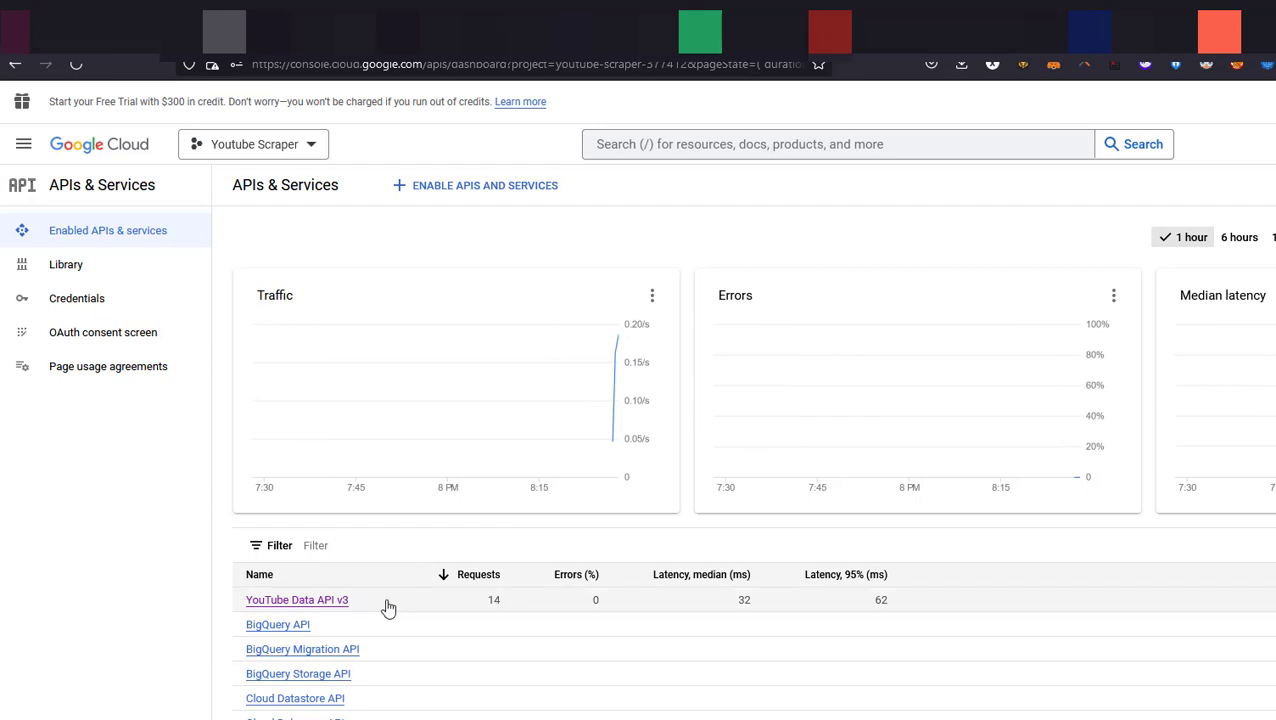
# Show the YouTube Data API v3 quotas, with 0% of the 10,000 queries-per-day limit used.
pyautogui.click(296, 600)
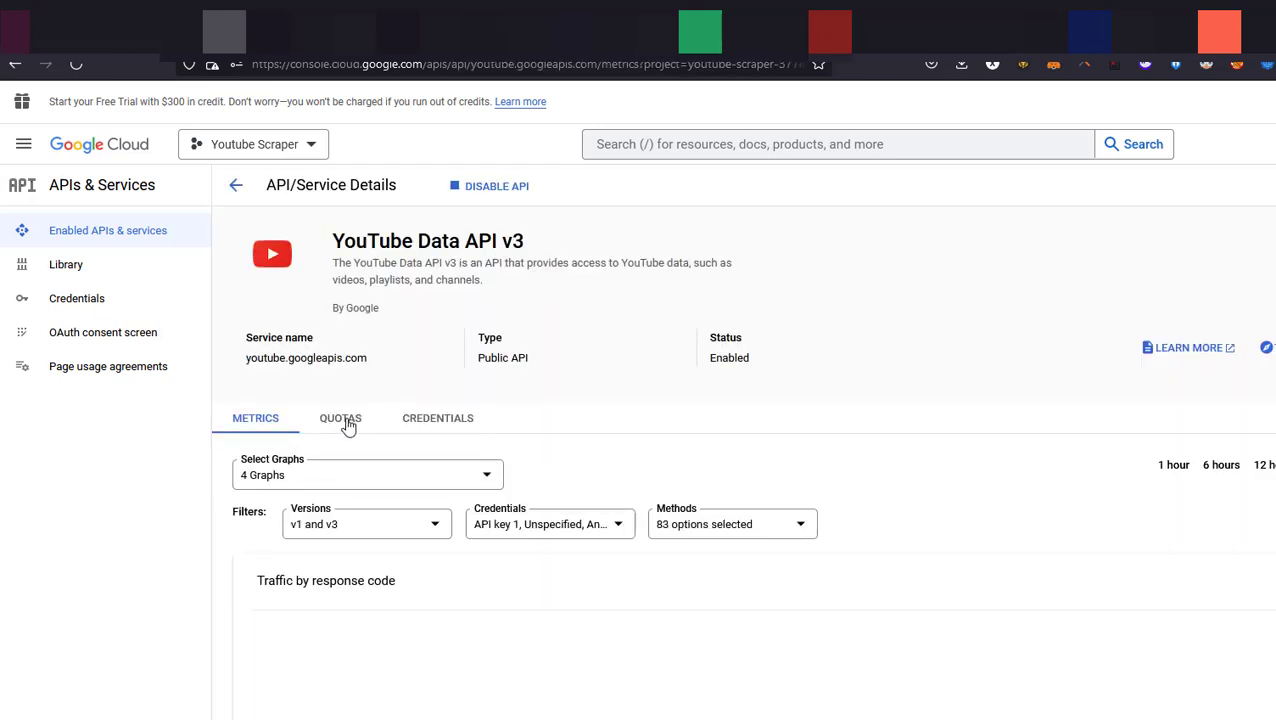
pyautogui.click(340, 418)
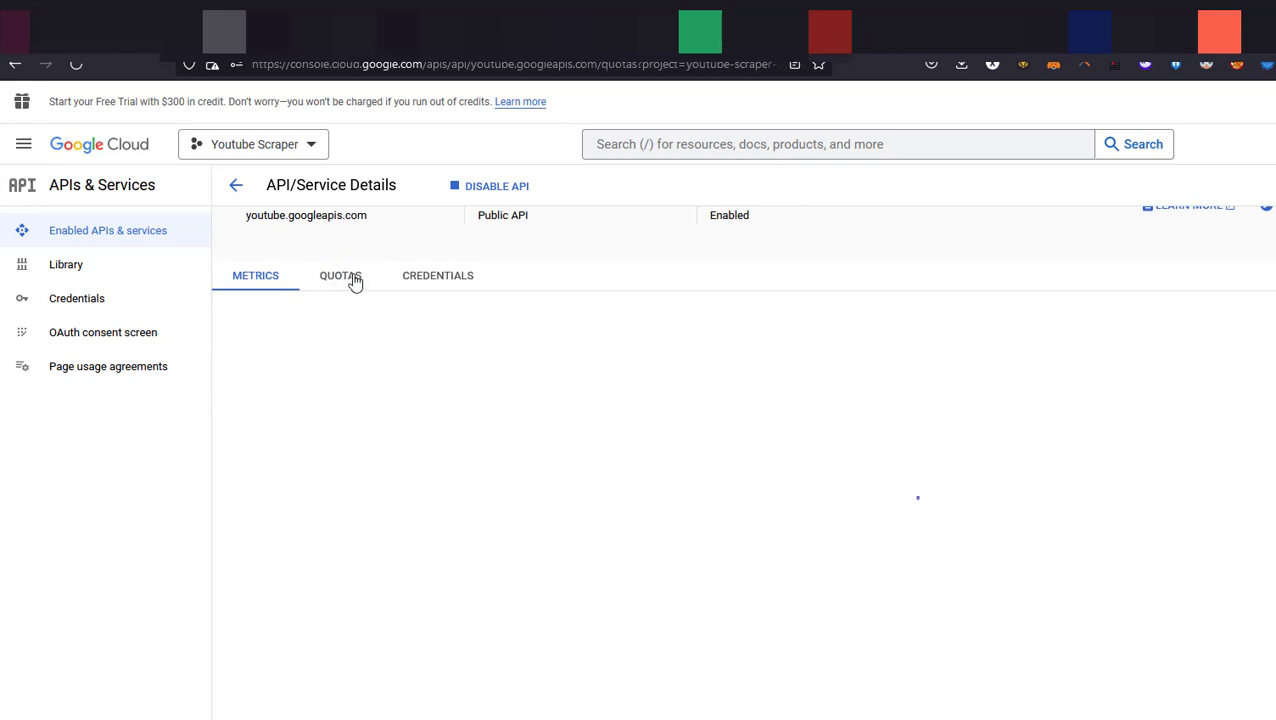
pyautogui.click(340, 276)
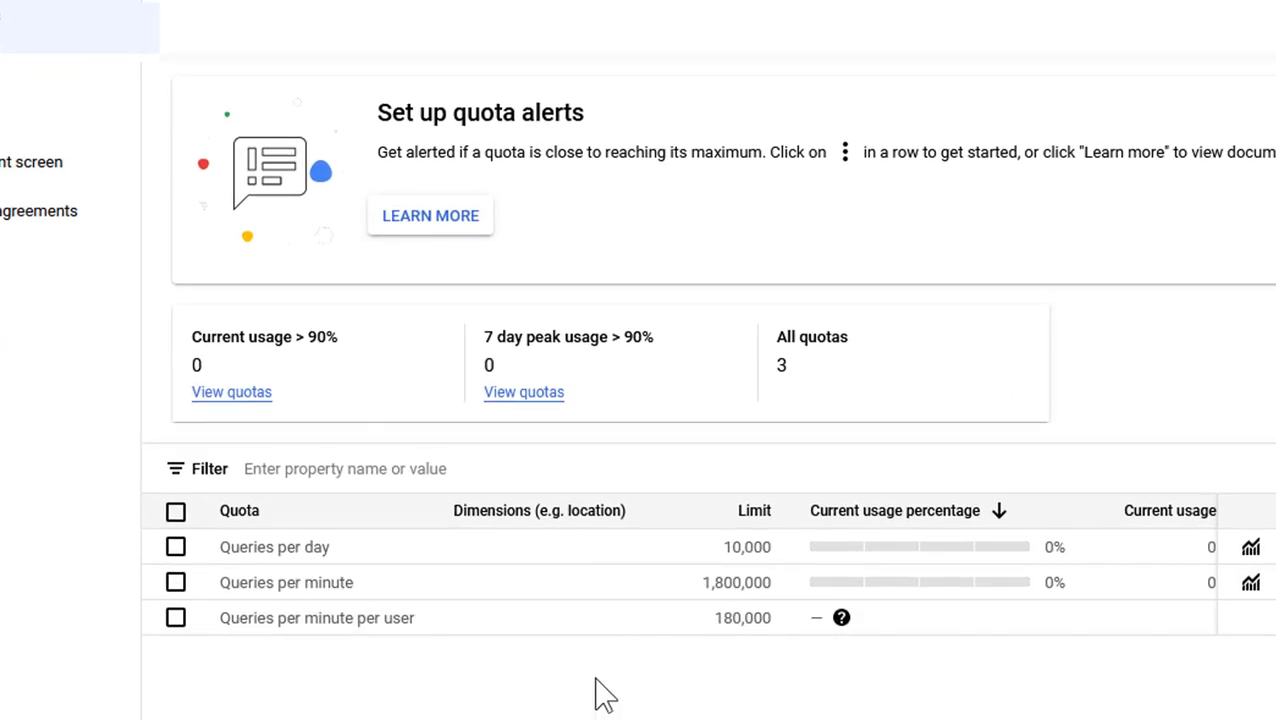
pyautogui.moveTo(784, 568)
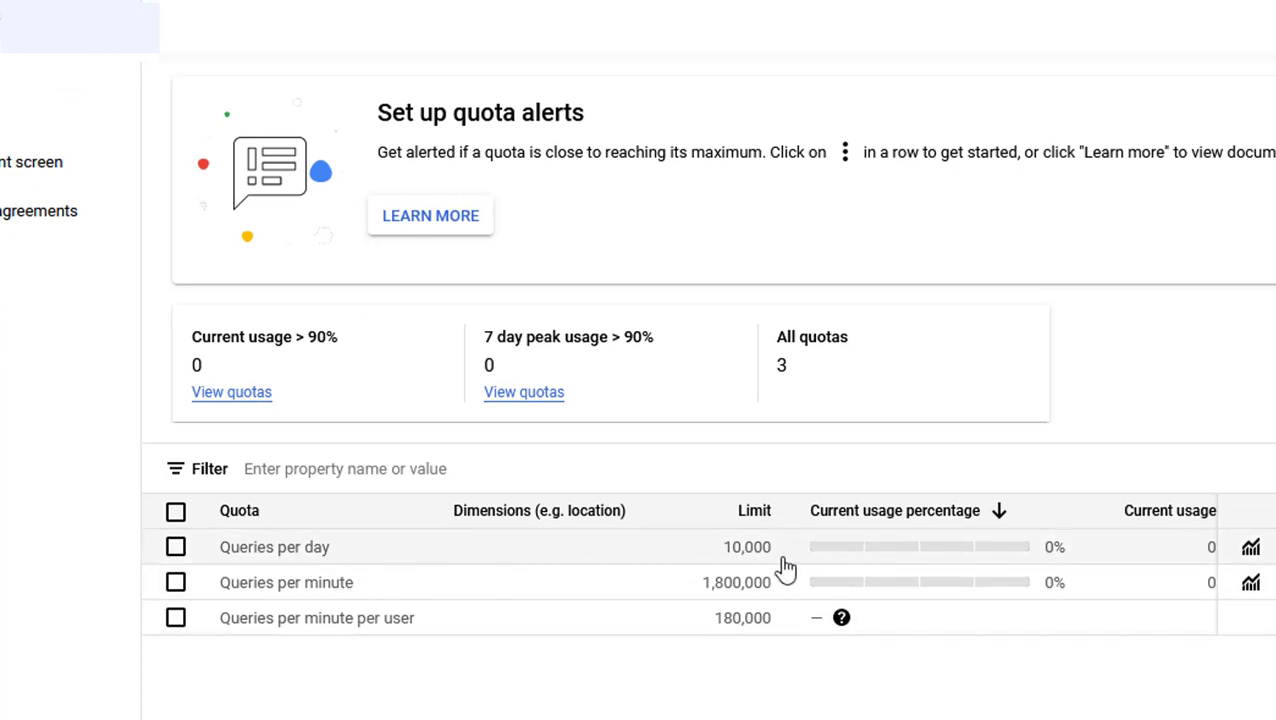
pyautogui.moveTo(720, 564)
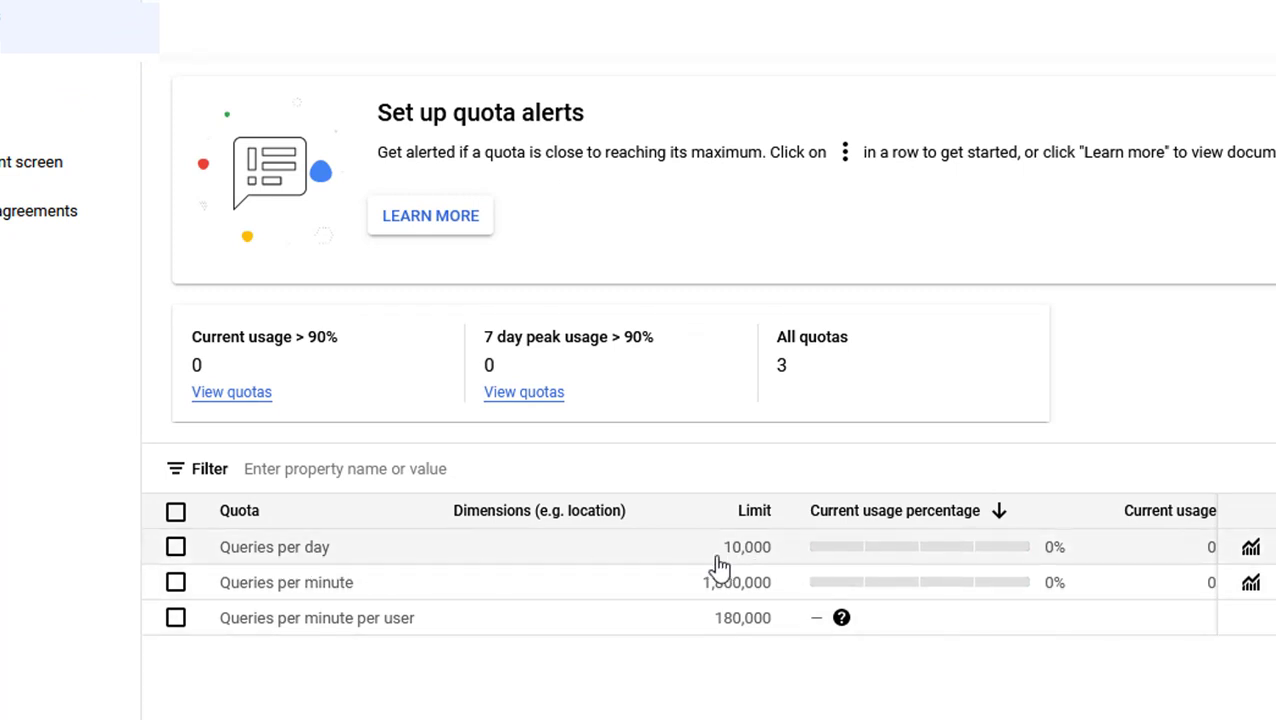
pyautogui.moveTo(530, 594)
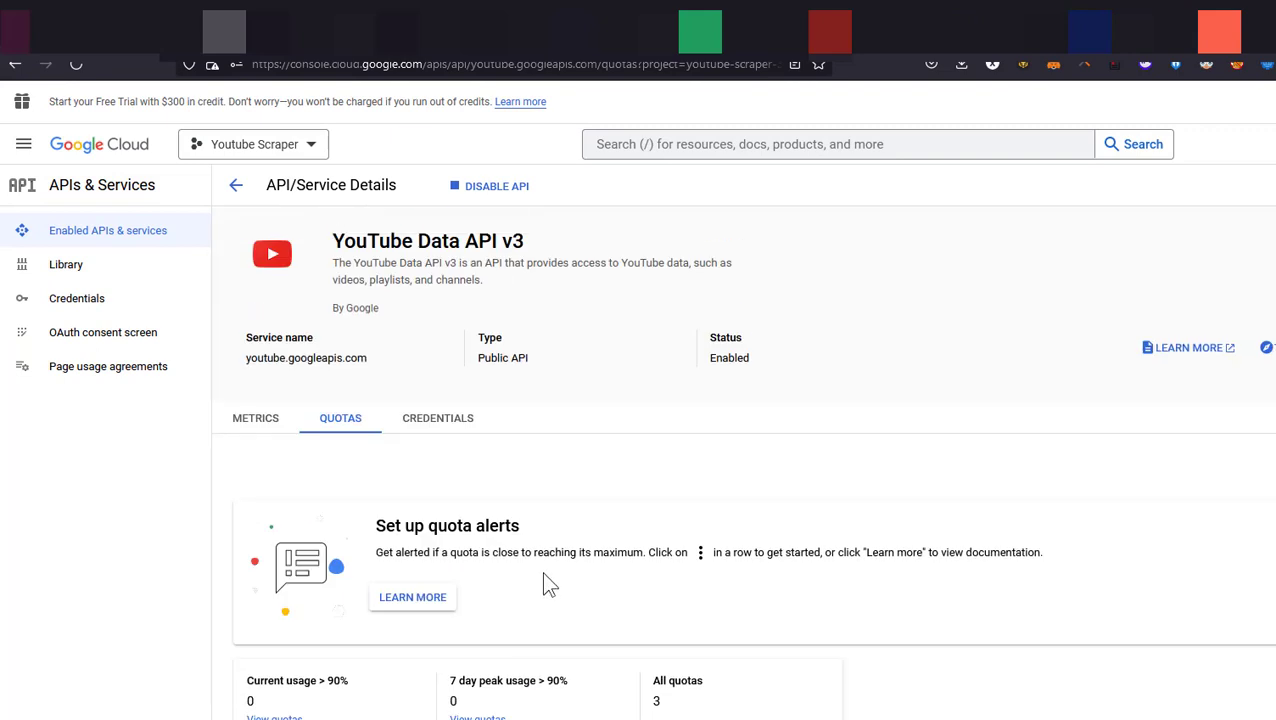
pyautogui.moveTo(646, 596)
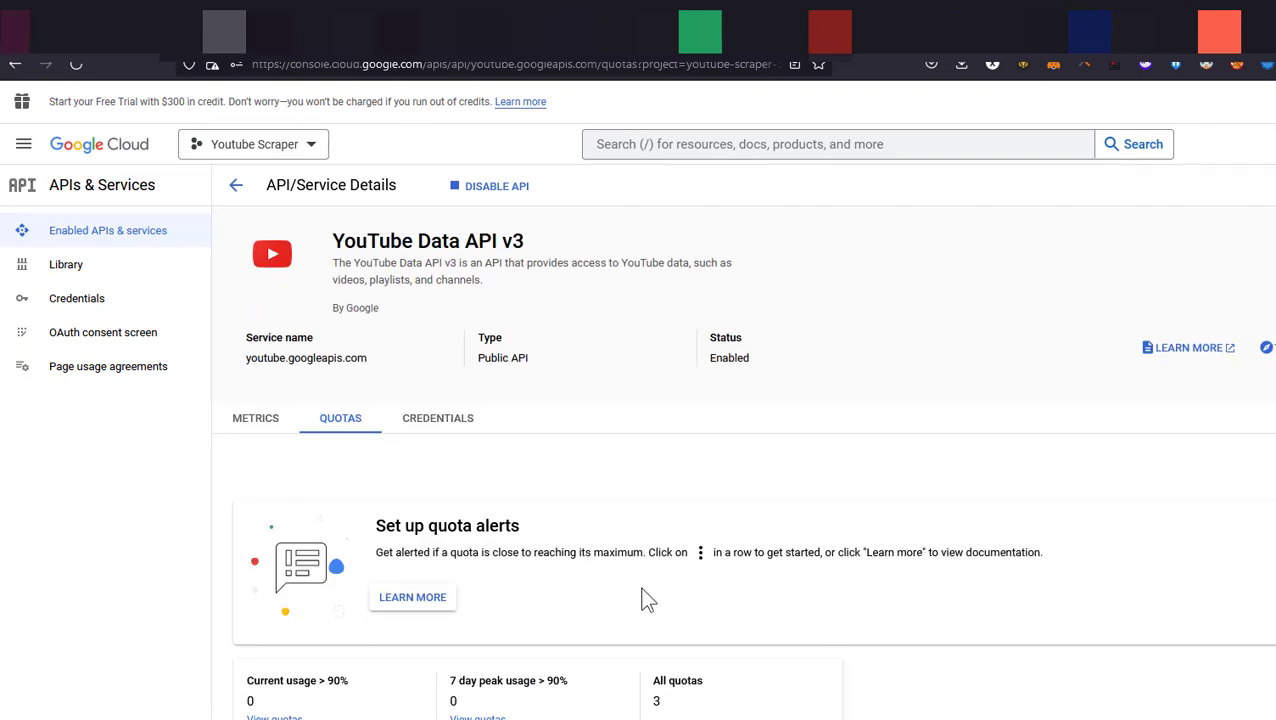